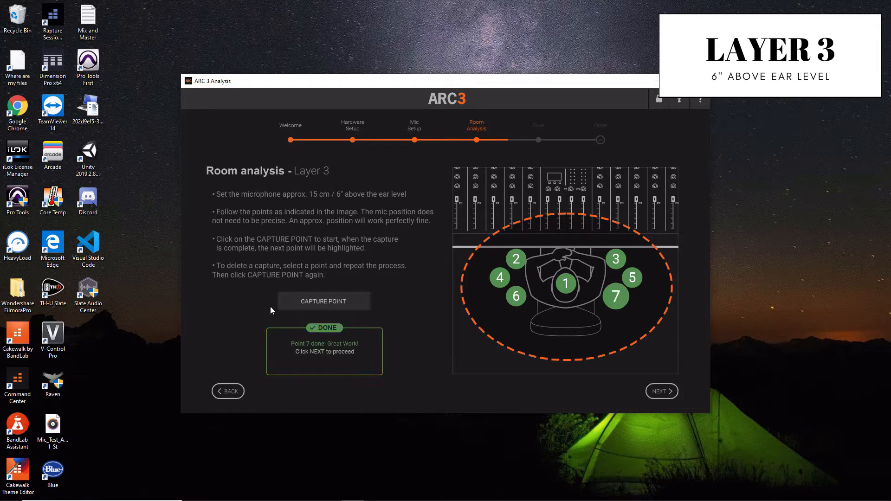
- Proceed from the finished analysis and name the correction profile 'Audio Sorcerer'
click(661, 391)
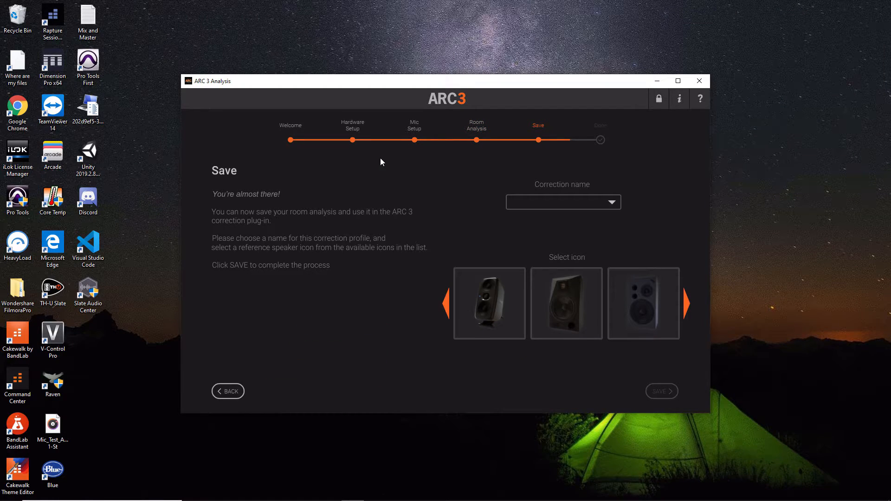
mouse_move(424, 163)
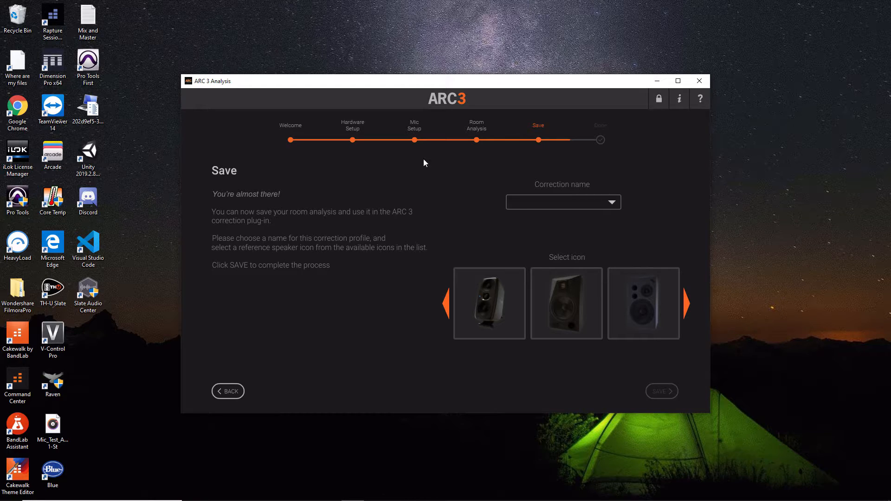
mouse_move(536, 209)
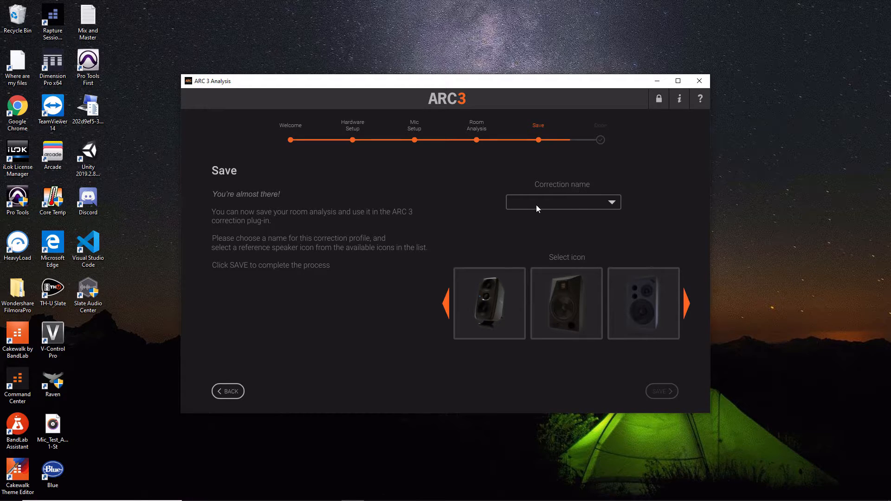
click(557, 202)
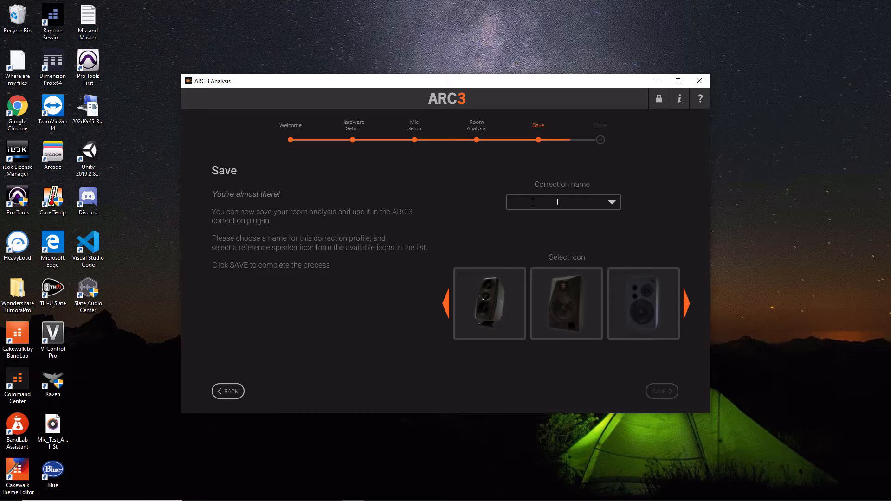
text(Audio)
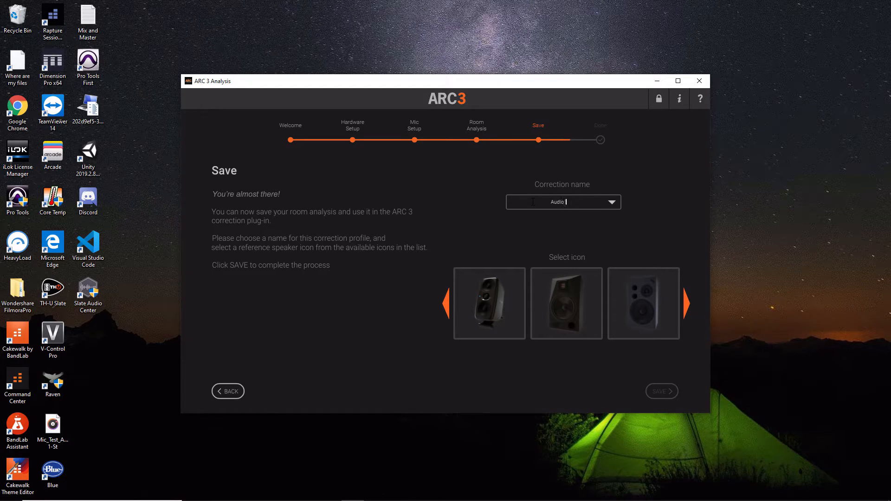
text(Sorcerer)
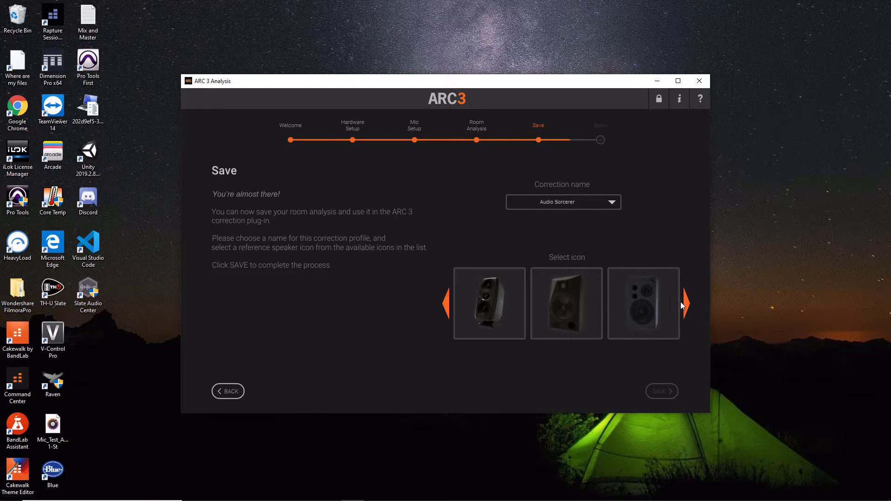
- Page through the reference speaker icons toward the studio monitor icon
click(684, 302)
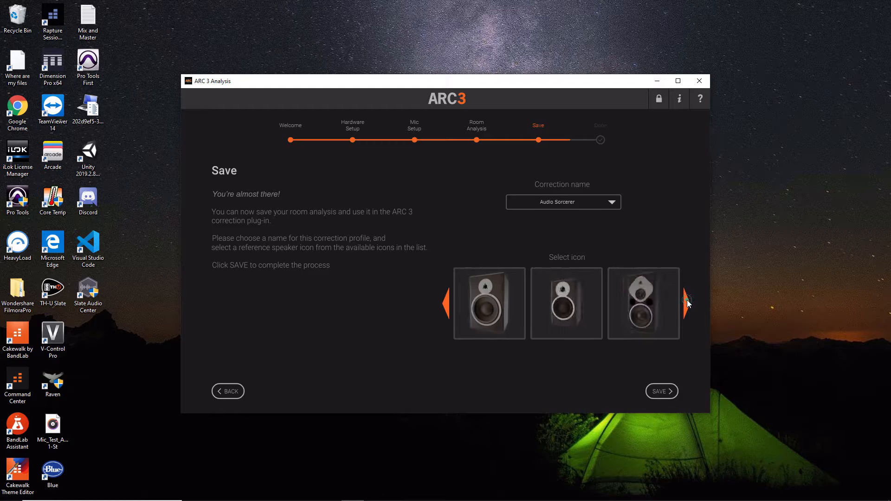
click(688, 301)
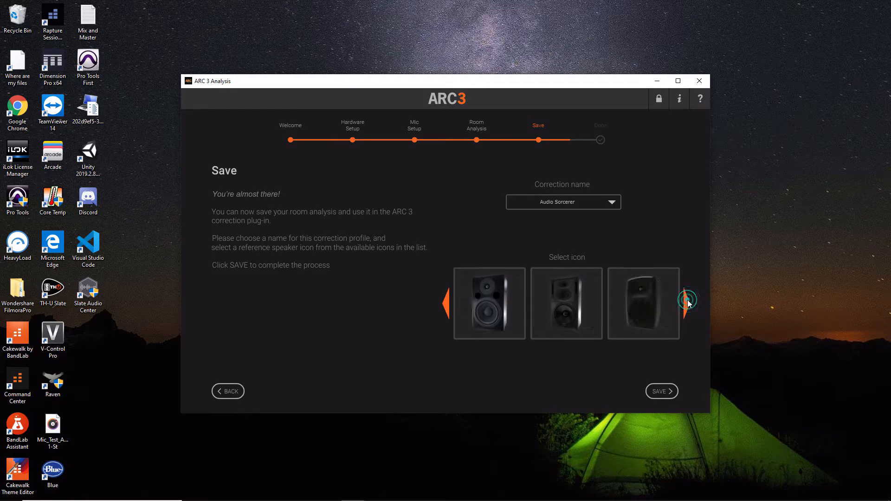
click(688, 300)
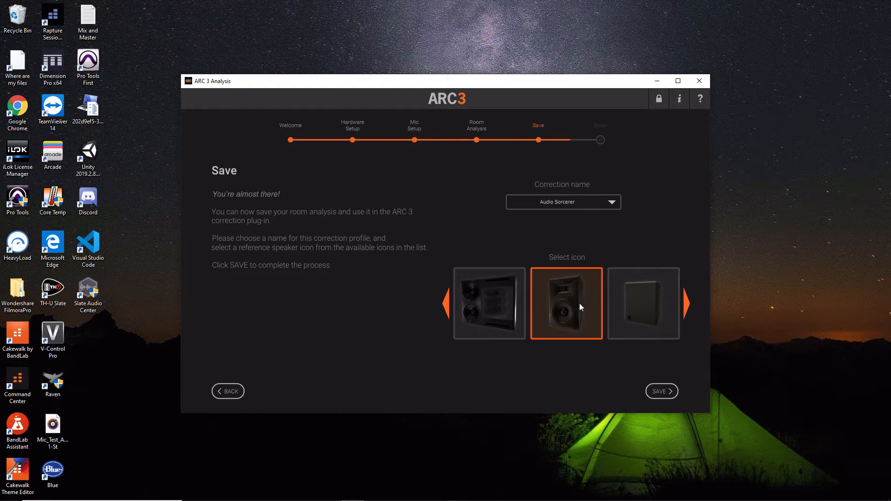
mouse_move(625, 402)
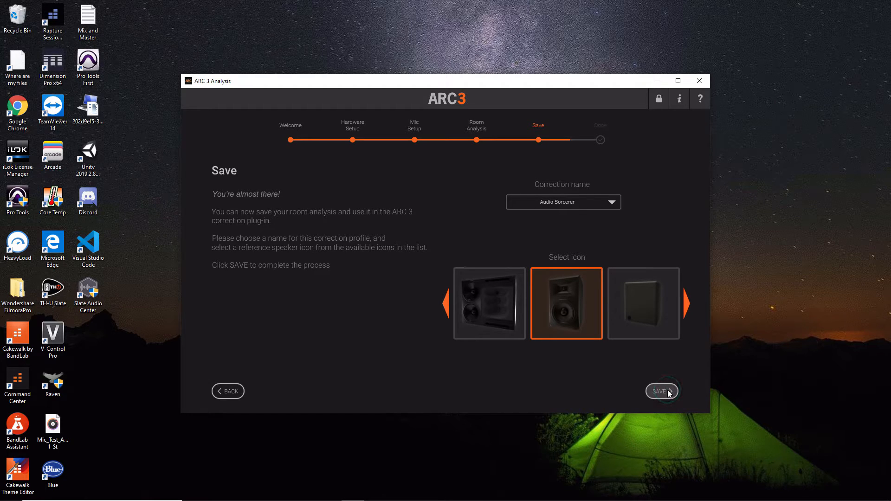
- Save the Audio Sorcerer room analysis and quit ARC 3 Analysis
click(661, 391)
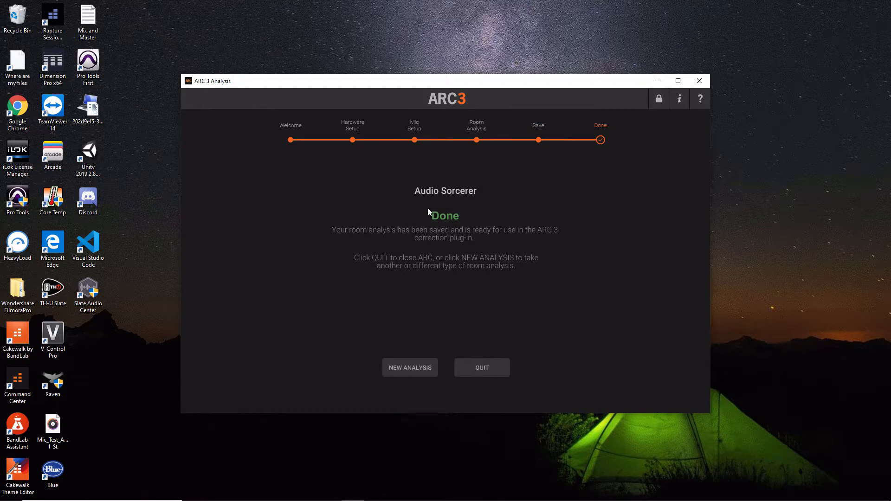
mouse_move(417, 217)
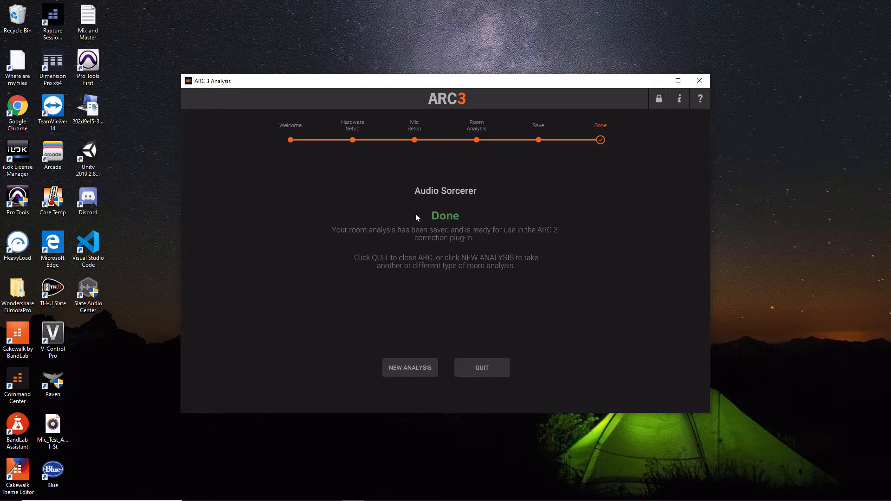
mouse_move(469, 196)
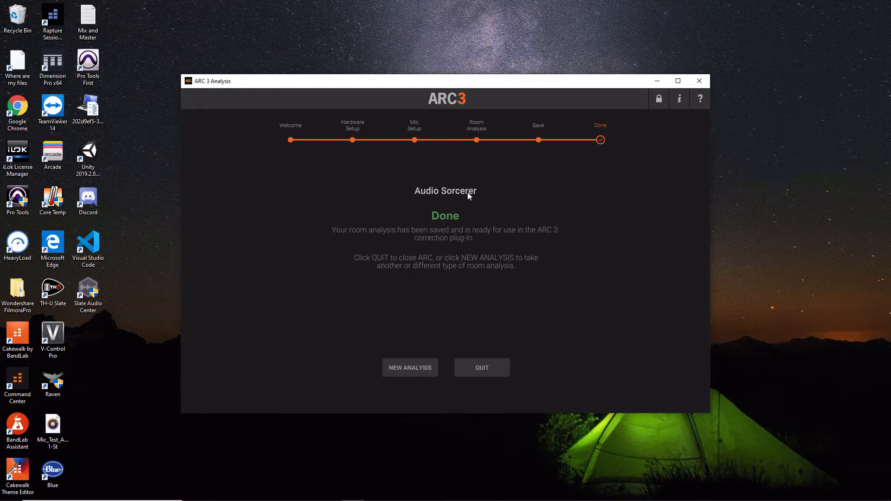
mouse_move(481, 387)
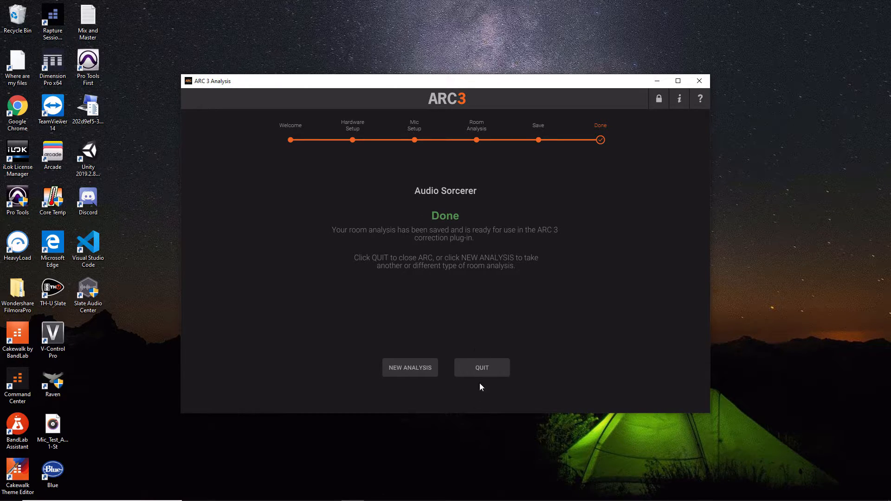
click(482, 368)
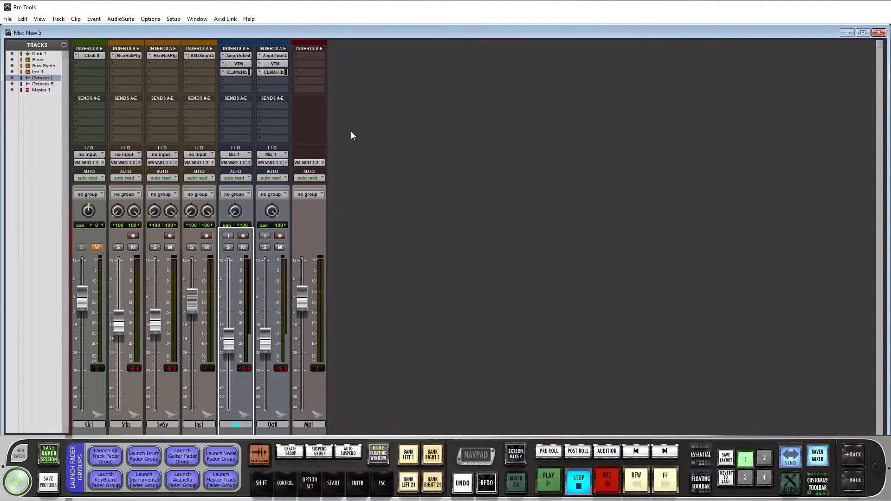
mouse_move(374, 168)
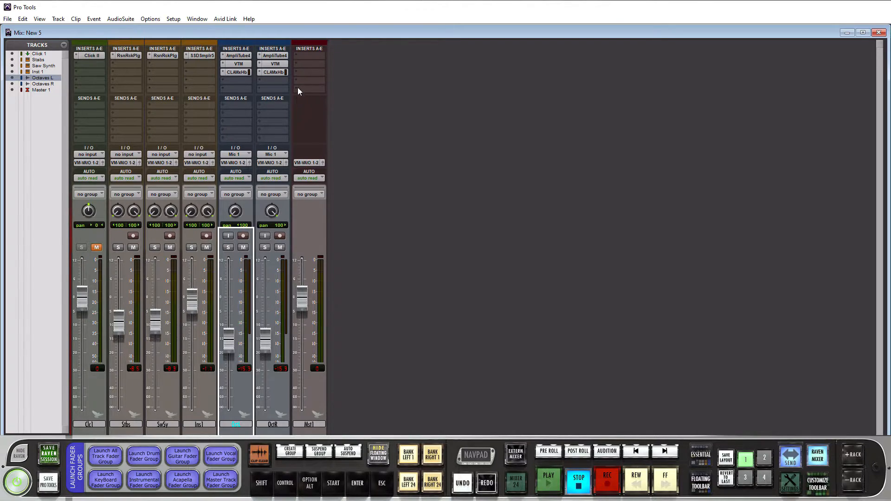
- Insert ARC 3 (stereo) on an empty insert slot of the Master 1 track
click(308, 80)
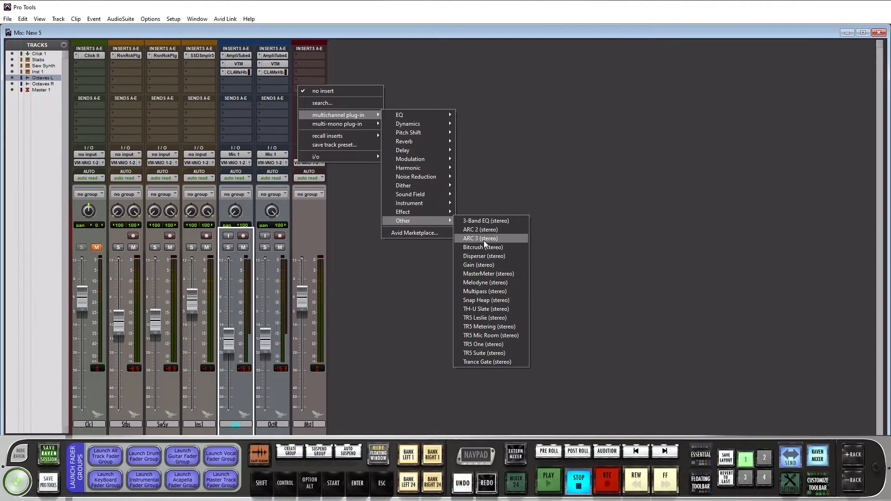
click(479, 238)
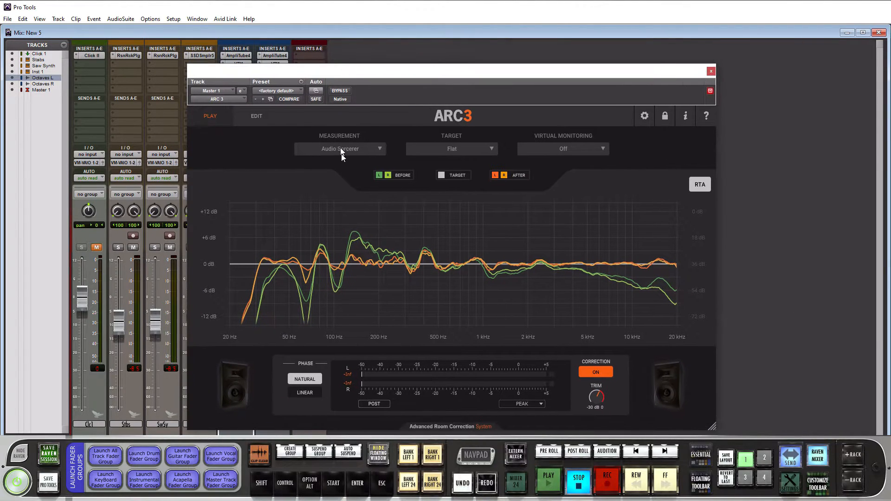
mouse_move(374, 156)
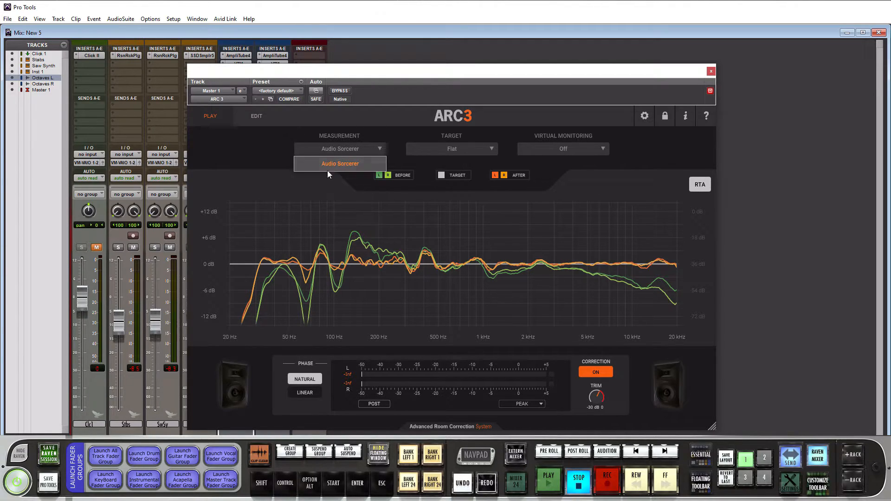
mouse_move(257, 138)
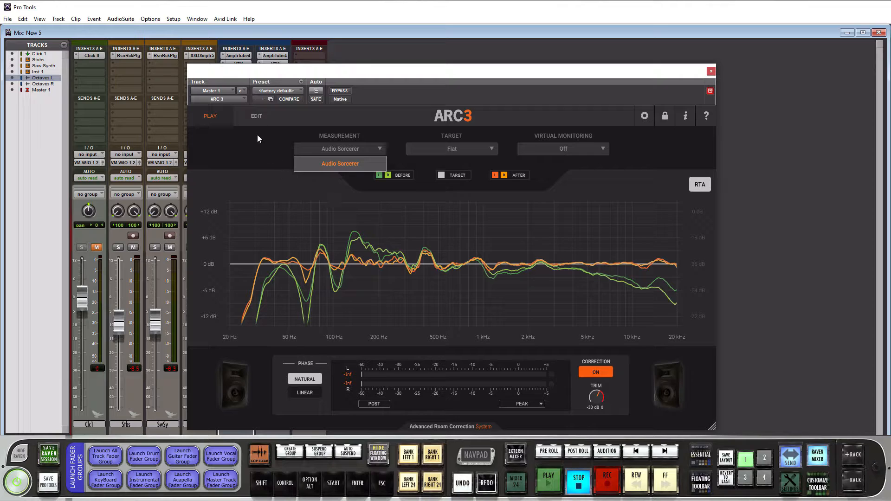
click(339, 163)
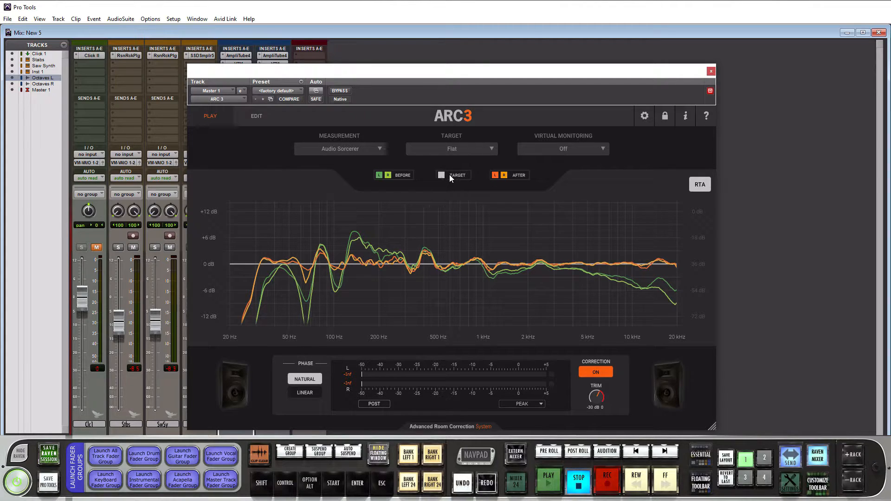
mouse_move(674, 269)
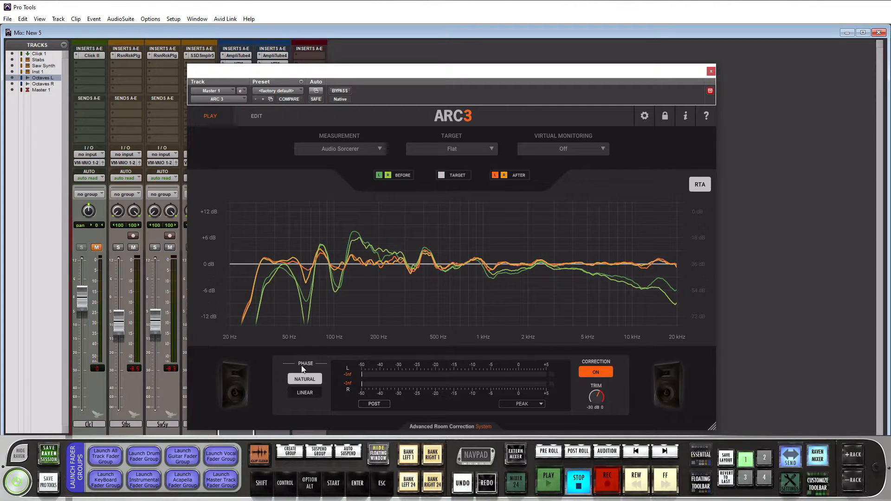
mouse_move(316, 346)
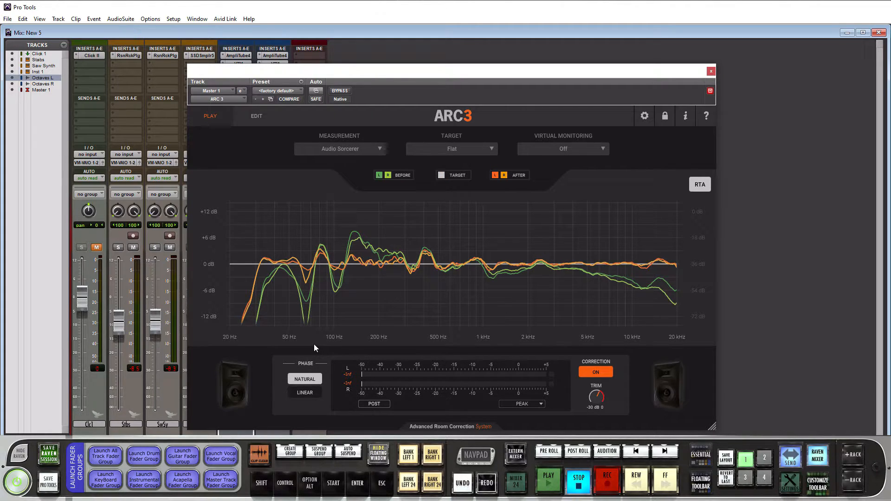
mouse_move(275, 375)
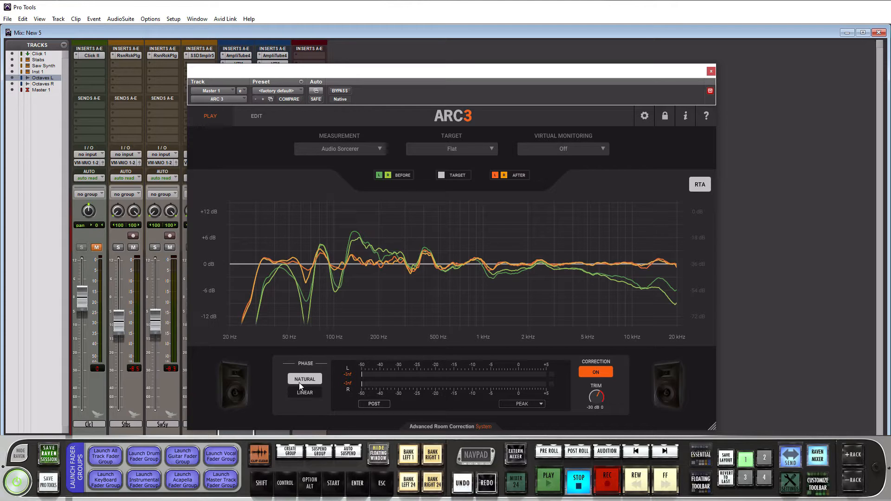
mouse_move(551, 382)
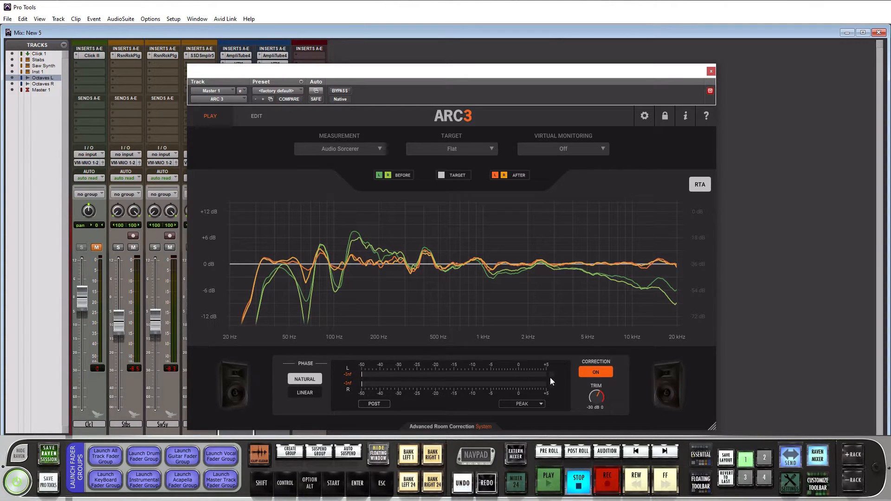
click(520, 403)
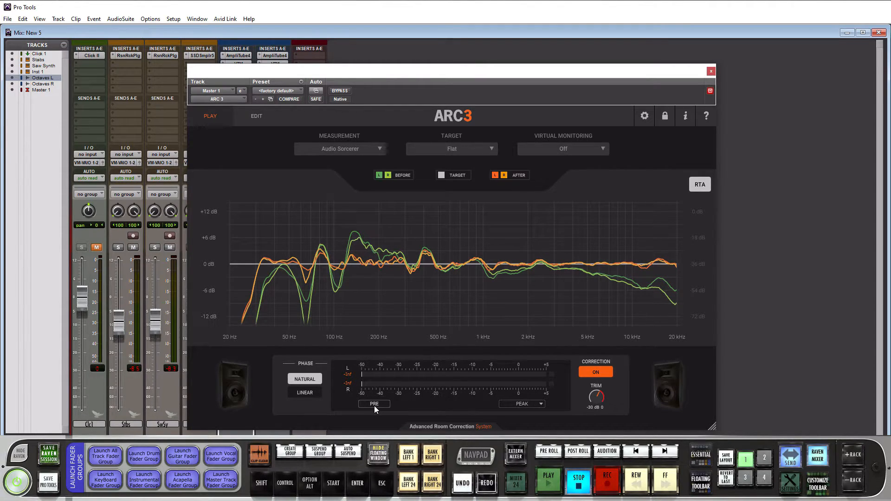
click(374, 404)
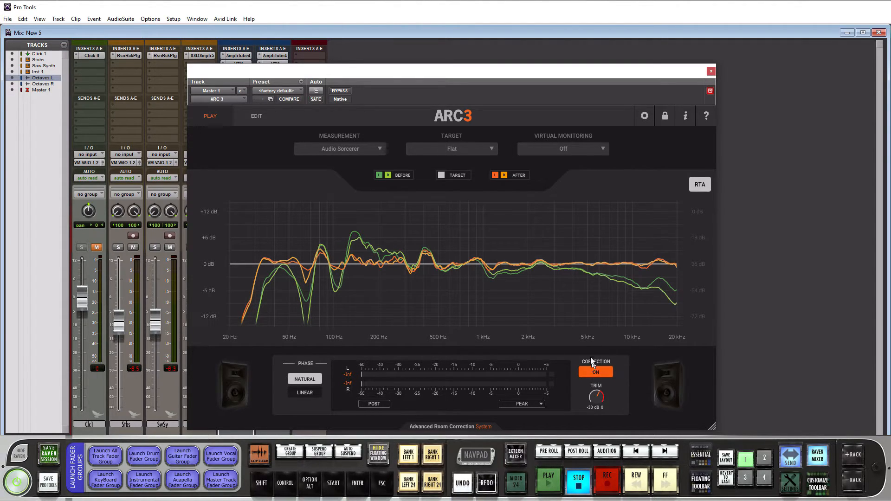
mouse_move(573, 386)
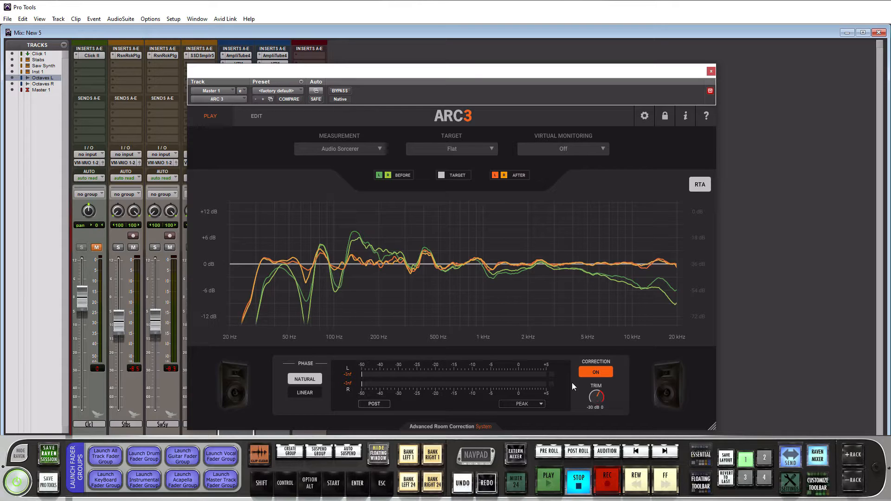
mouse_move(555, 139)
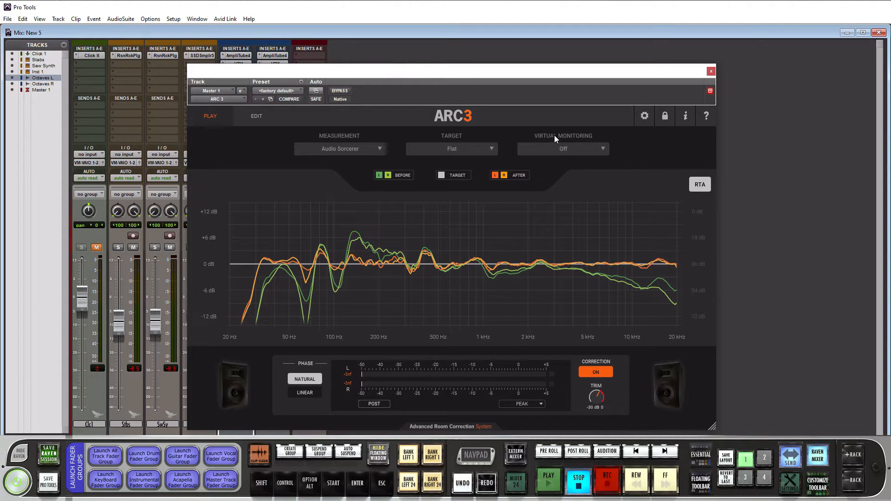
- Set ARC 3 virtual monitoring to 15" Laptop, then to the 6.1" Smartphone simulation
click(563, 148)
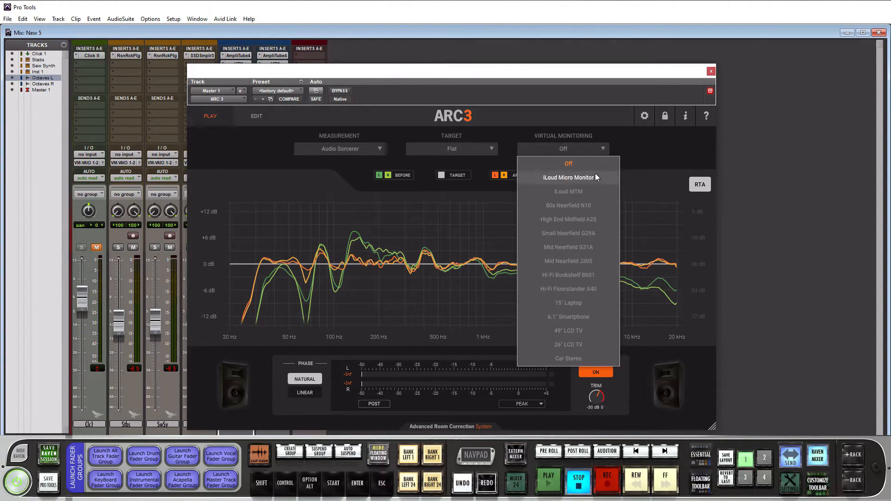
mouse_move(569, 205)
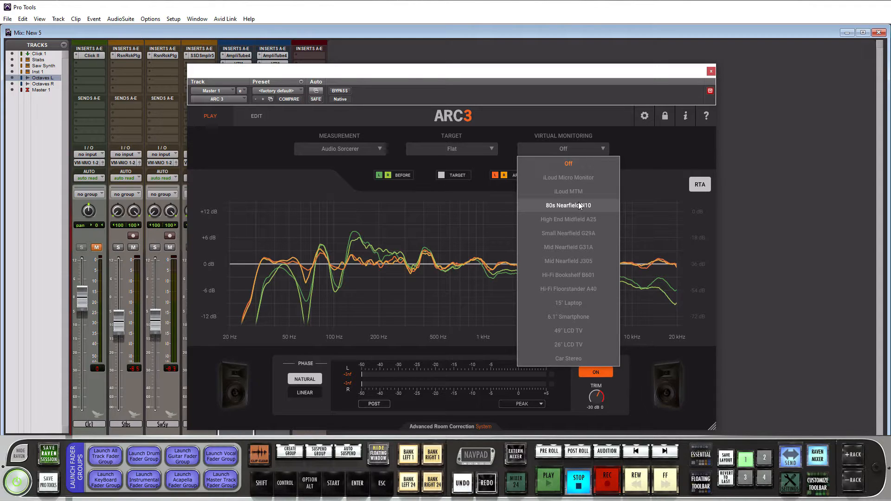
mouse_move(568, 303)
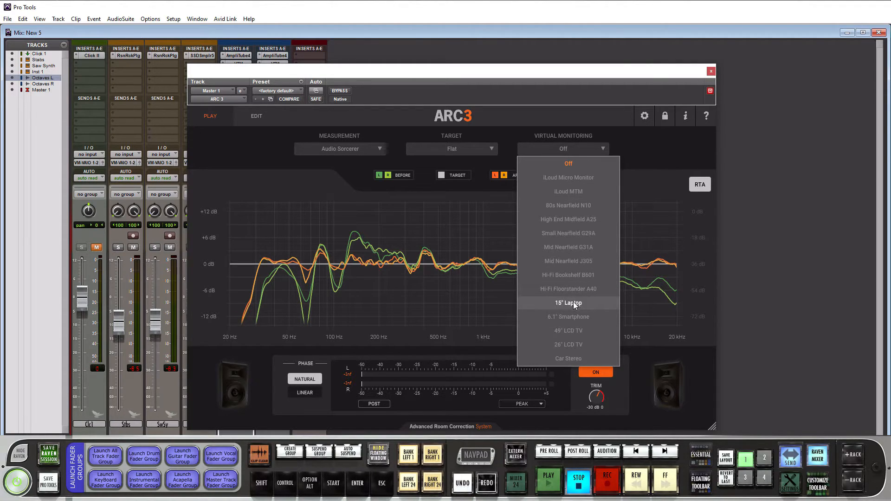
click(568, 302)
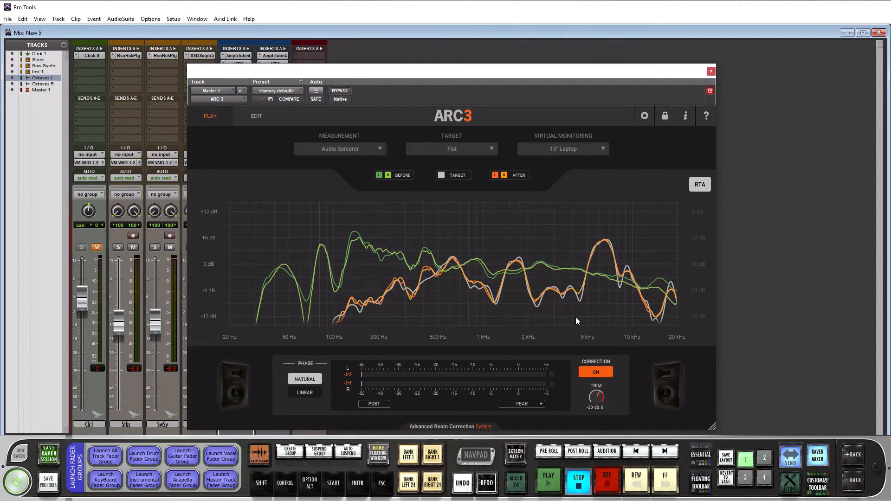
click(562, 149)
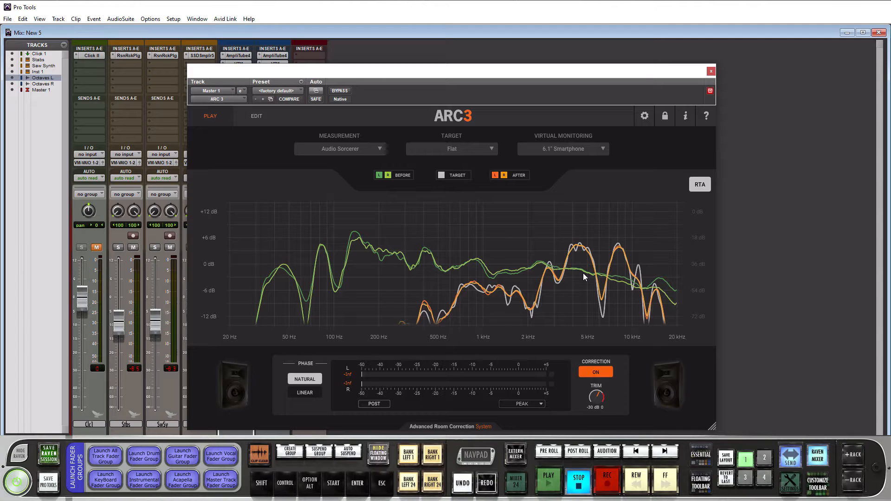
click(562, 148)
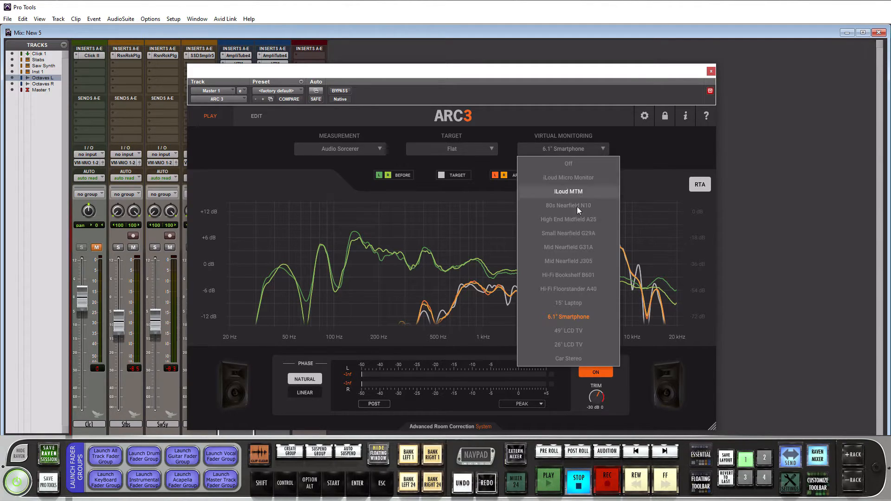
- Switch ARC 3 virtual monitoring back to Off
click(569, 163)
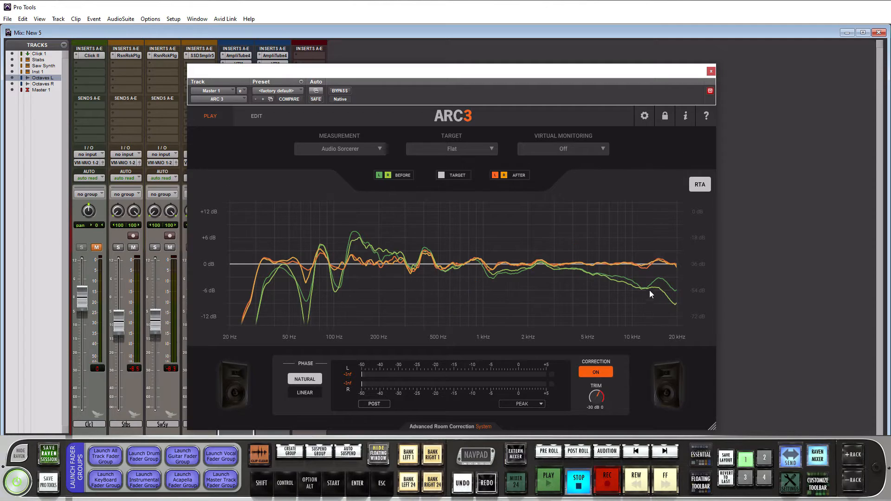
mouse_move(623, 270)
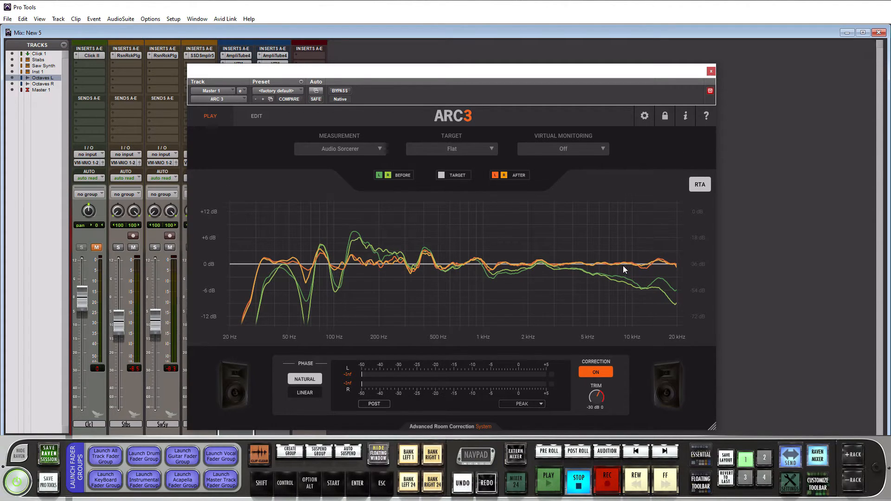
mouse_move(674, 200)
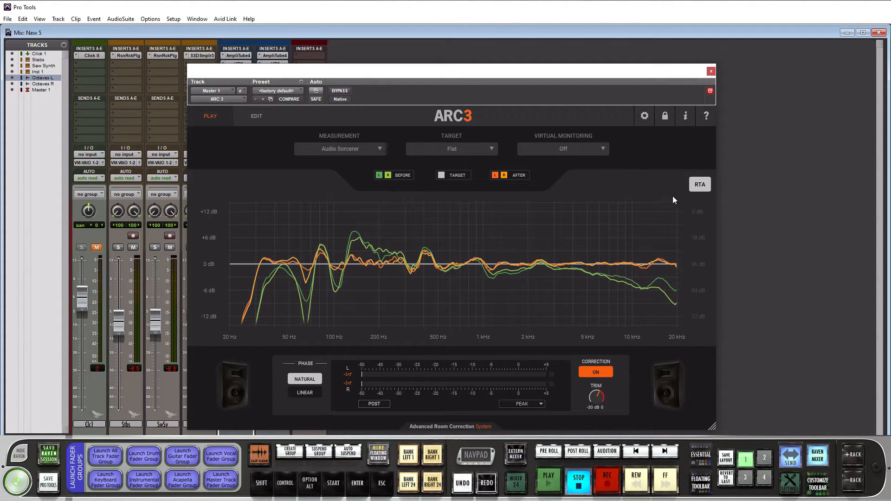
mouse_move(701, 192)
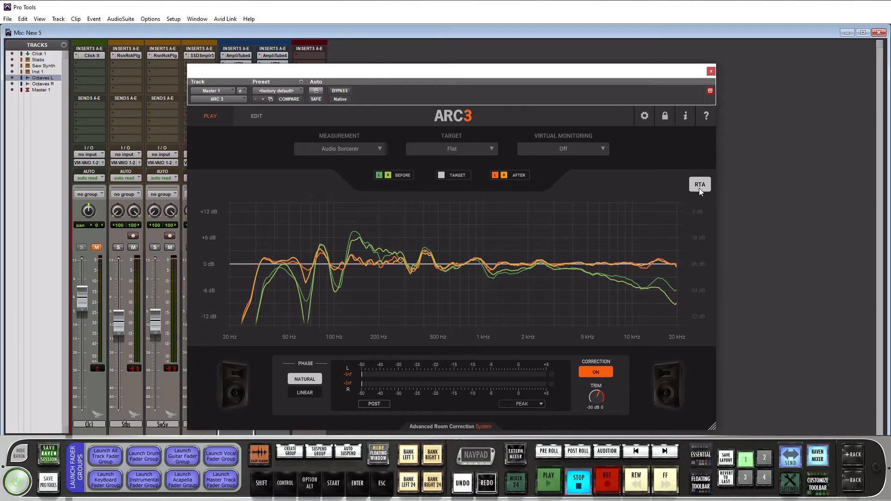
mouse_move(596, 284)
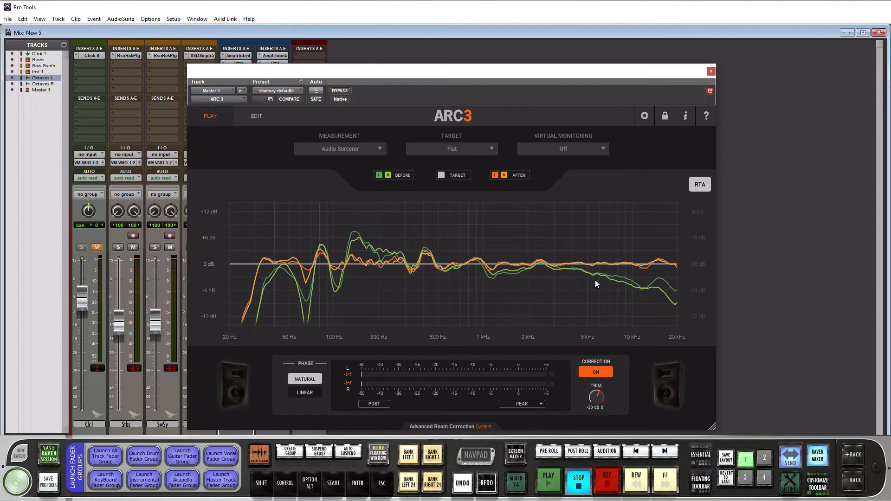
mouse_move(670, 225)
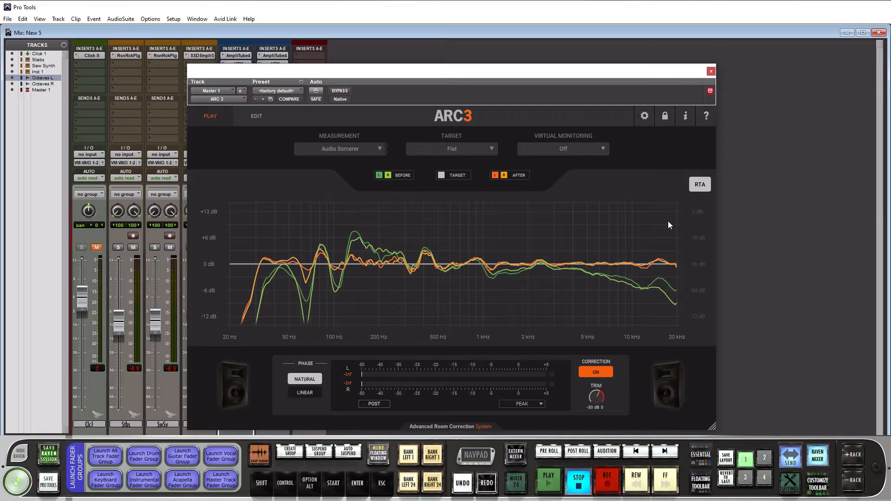
- Show the ARC 3 EDIT page with the adjustable target curve points
click(256, 116)
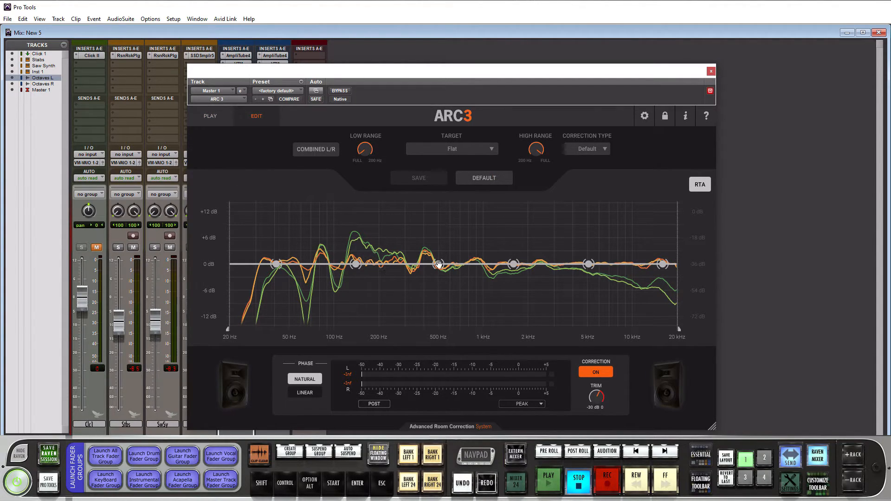
mouse_move(557, 245)
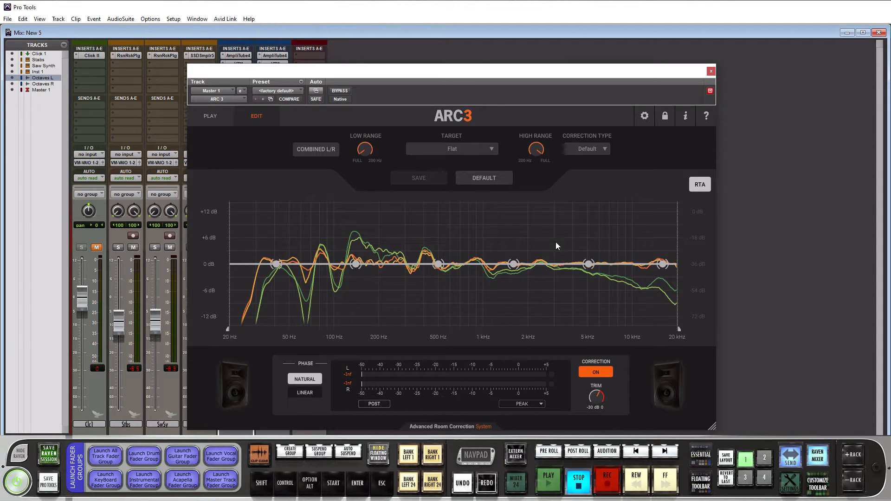
mouse_move(453, 237)
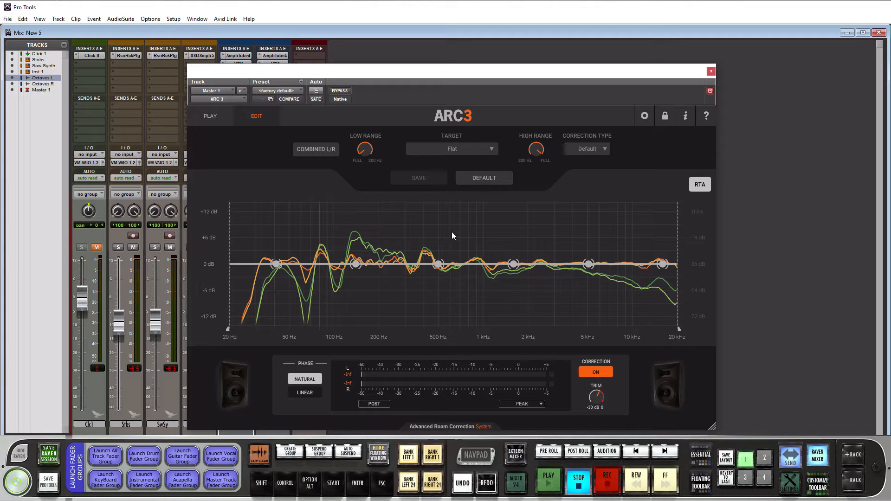
mouse_move(505, 193)
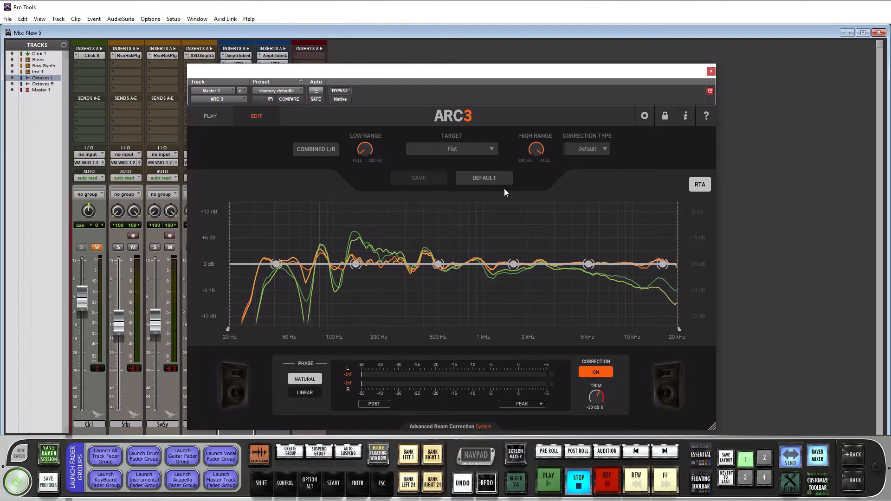
mouse_move(436, 217)
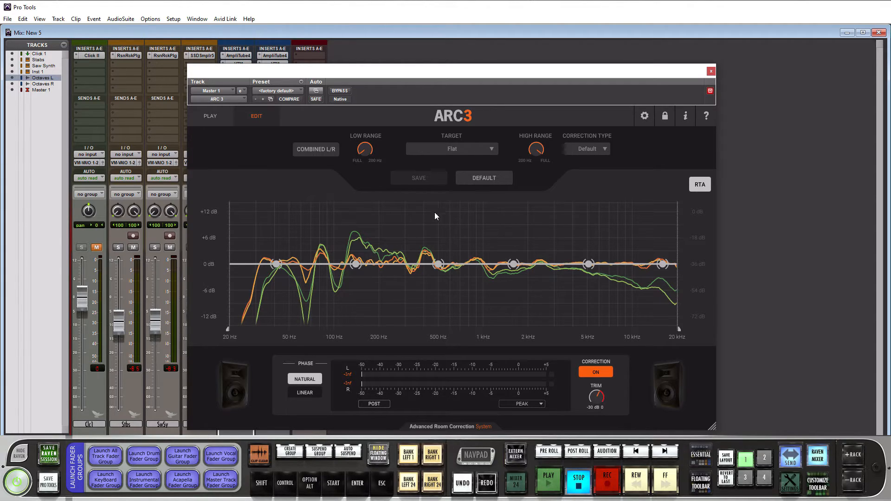
mouse_move(434, 222)
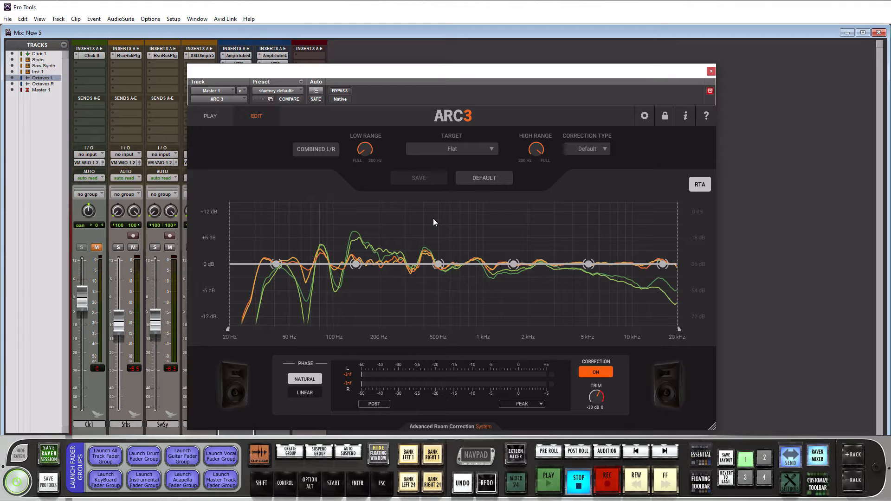
mouse_move(461, 236)
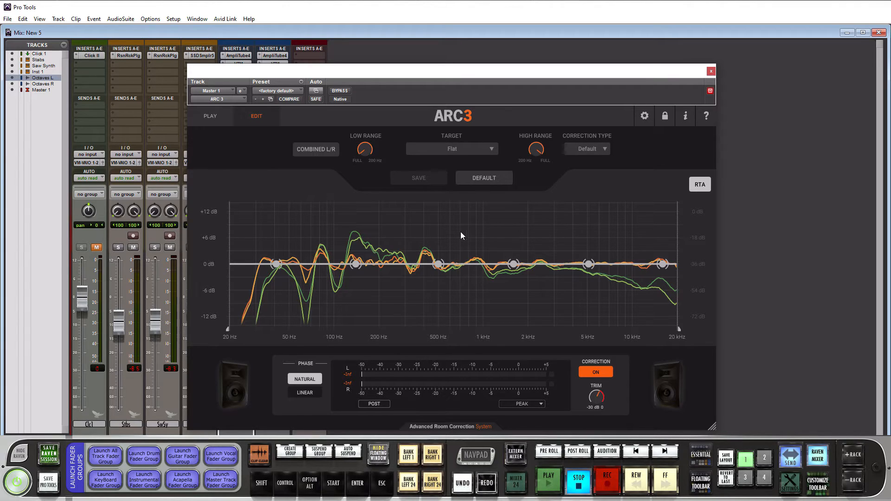
mouse_move(275, 159)
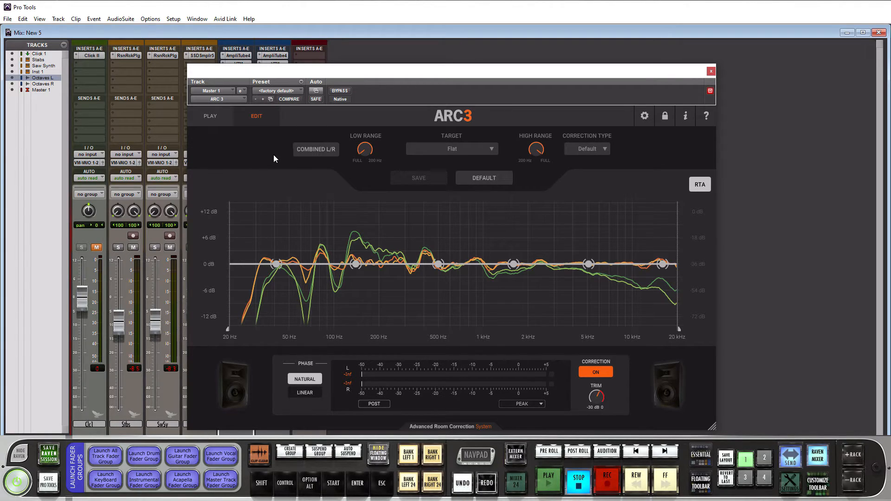
click(210, 116)
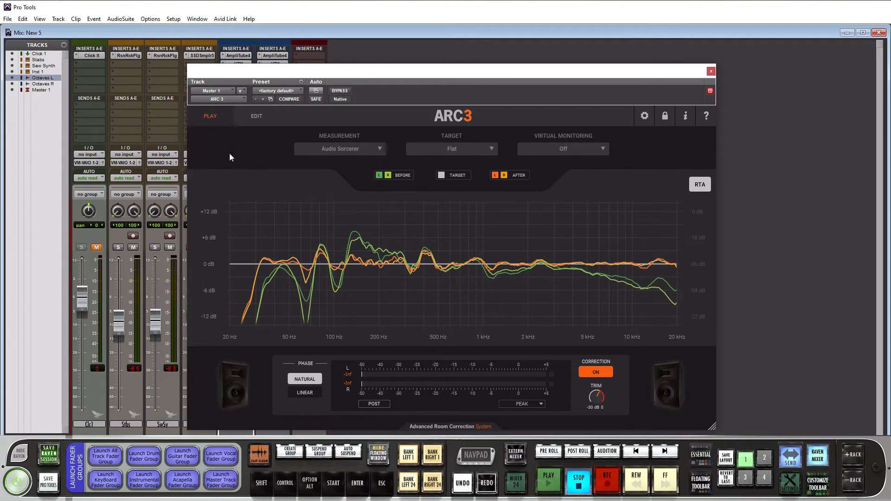
mouse_move(498, 227)
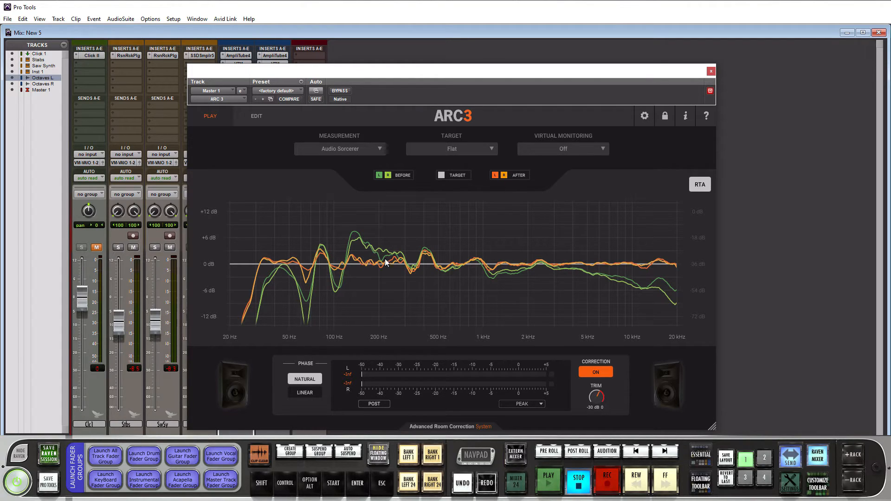
mouse_move(331, 260)
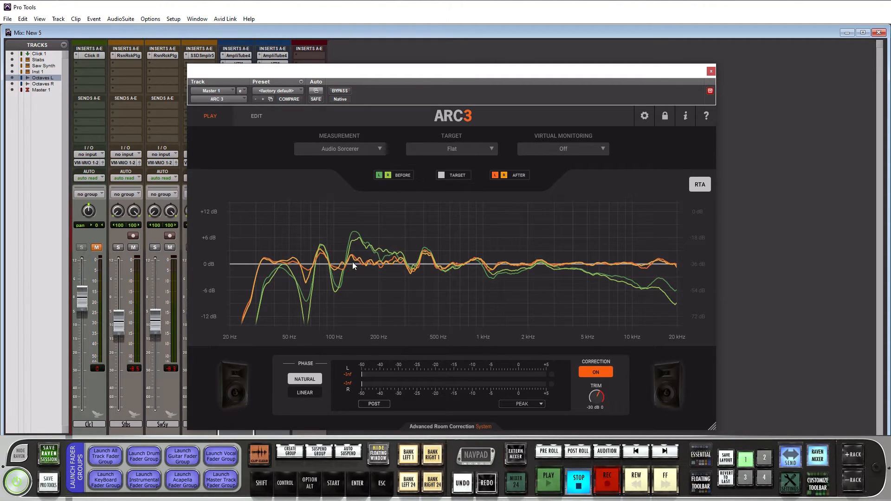
mouse_move(389, 267)
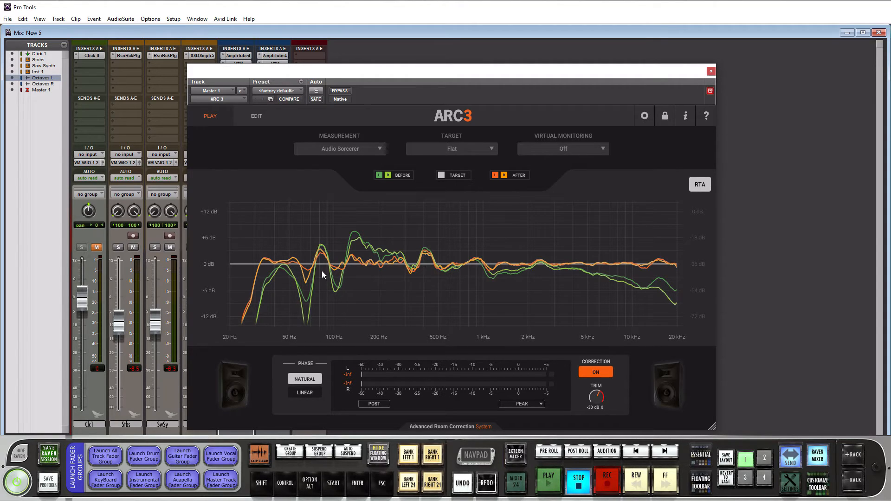
mouse_move(323, 261)
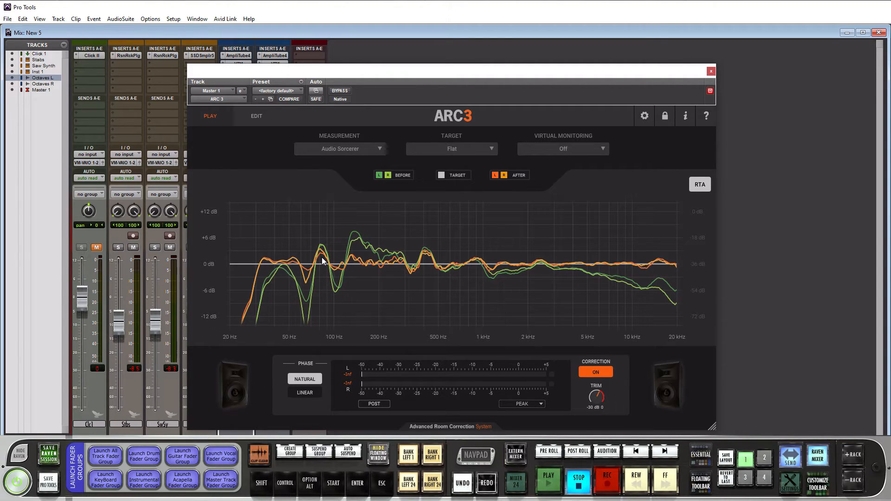
mouse_move(427, 266)
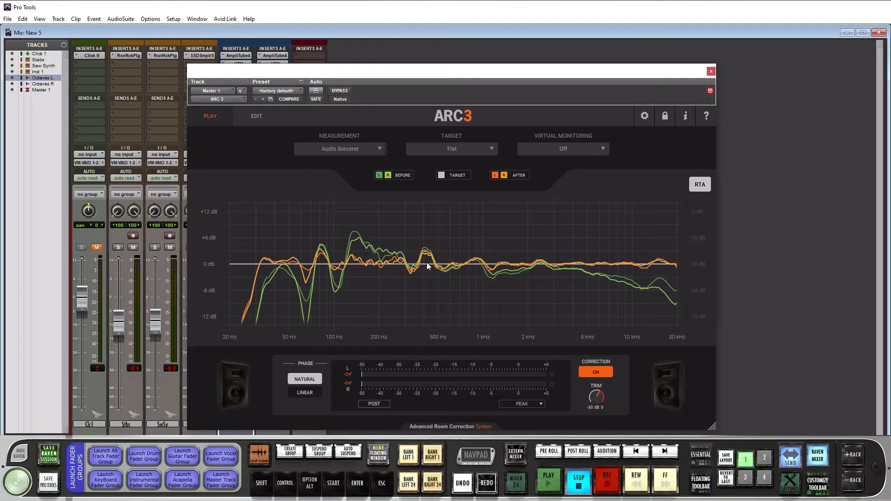
mouse_move(432, 270)
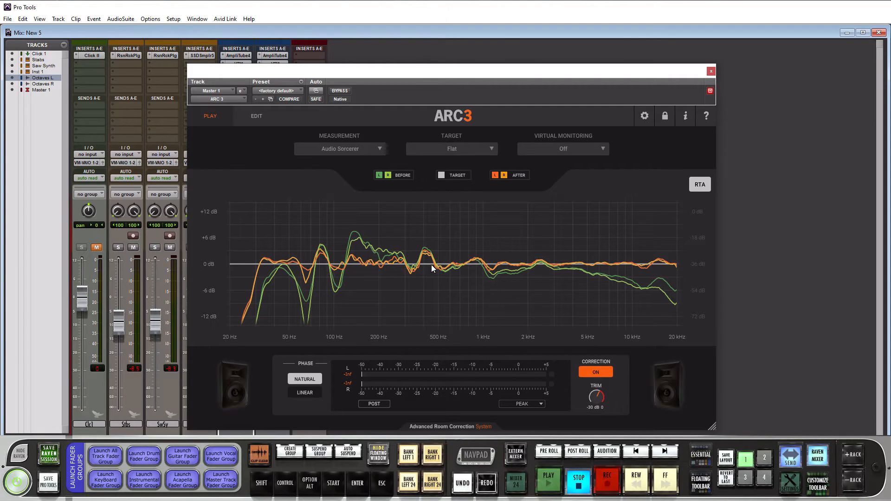
mouse_move(284, 266)
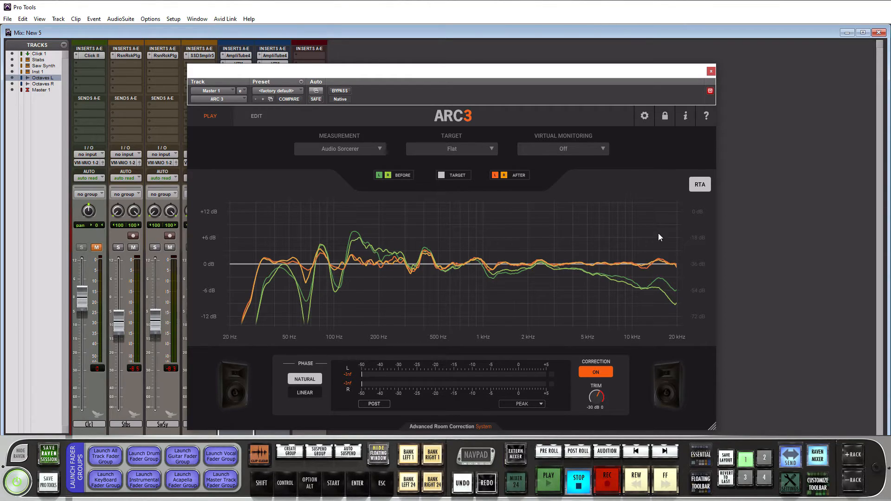
mouse_move(608, 212)
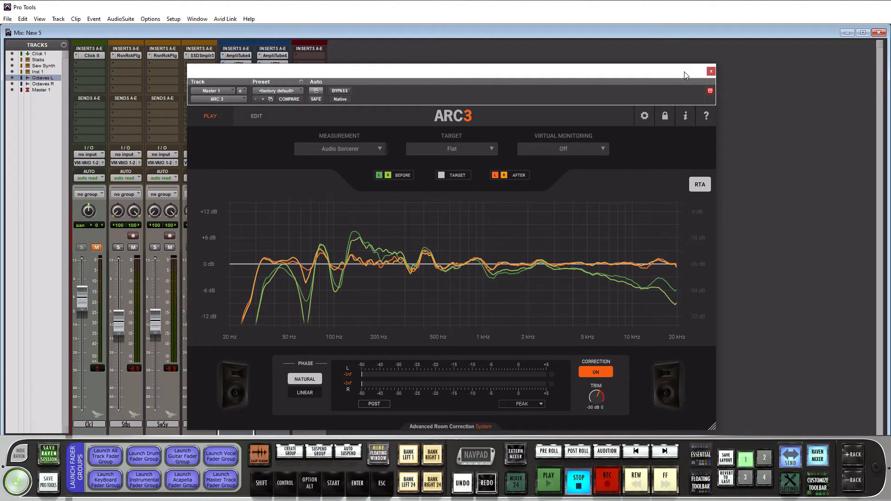
mouse_move(595, 75)
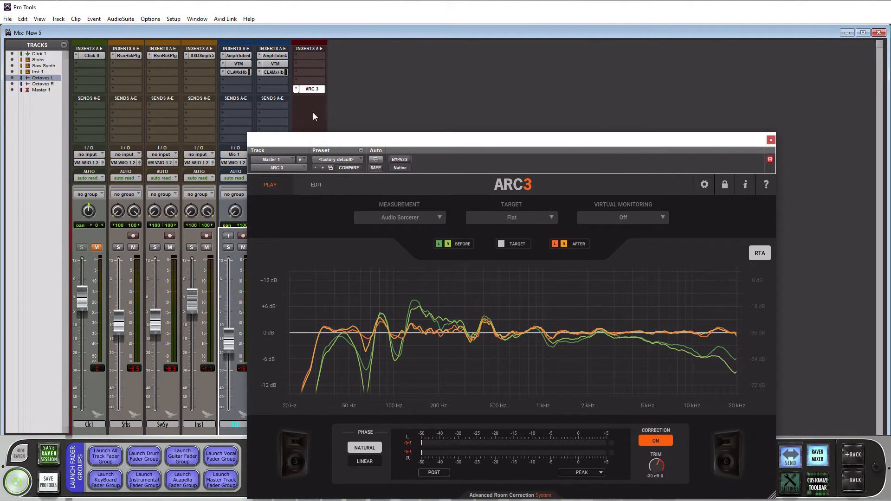
- Insert ARC 2 (stereo) on another empty slot of the Master track
click(309, 89)
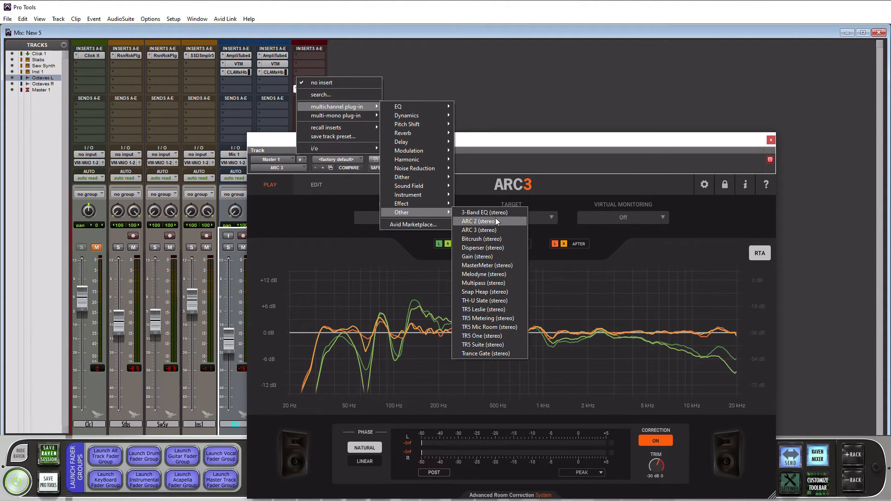
click(479, 221)
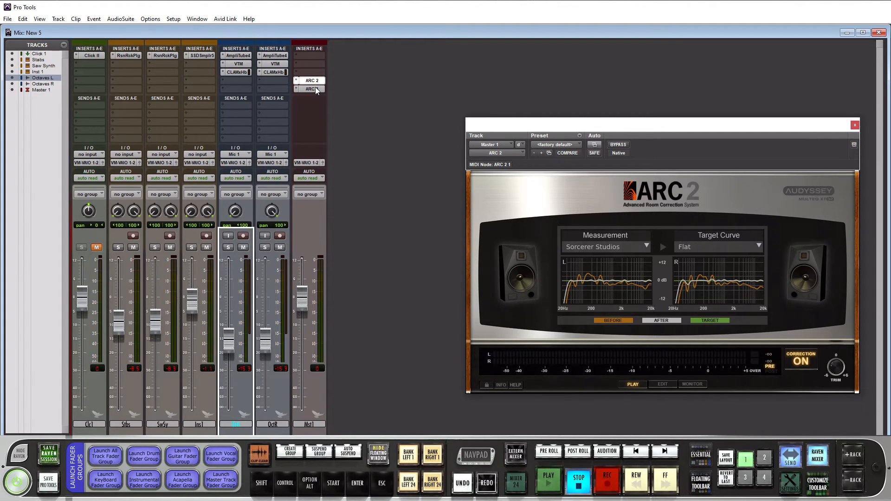
- Bring the ARC 3 window forward and place it beside the ARC 2 window
click(310, 89)
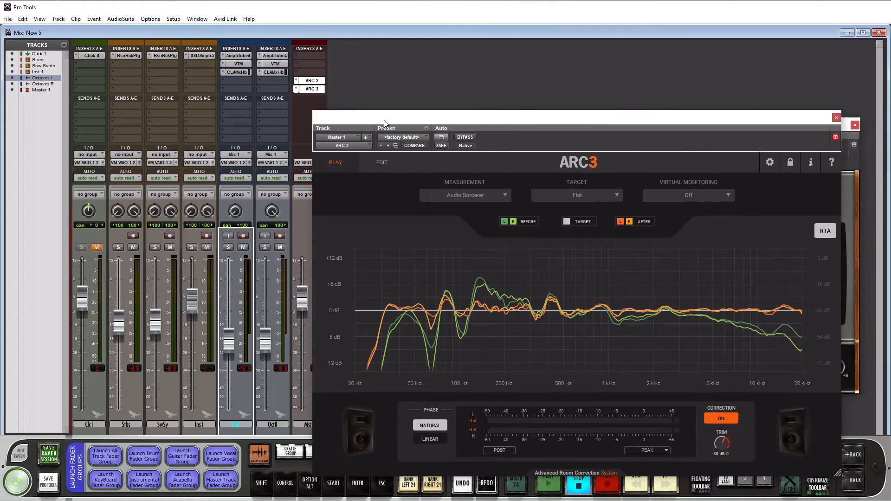
click(310, 80)
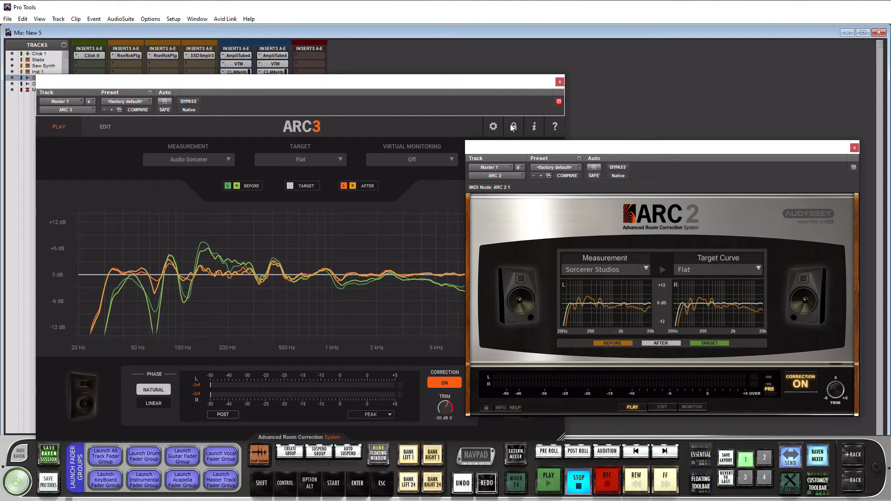
mouse_move(693, 329)
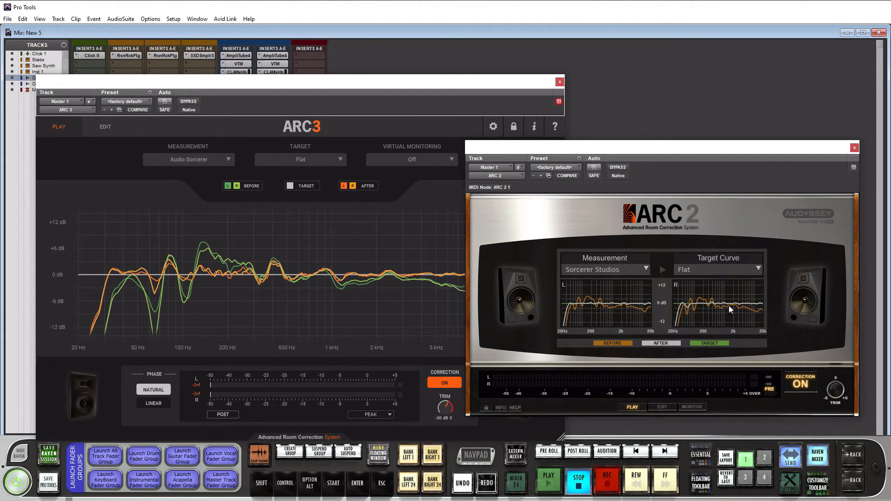
mouse_move(728, 309)
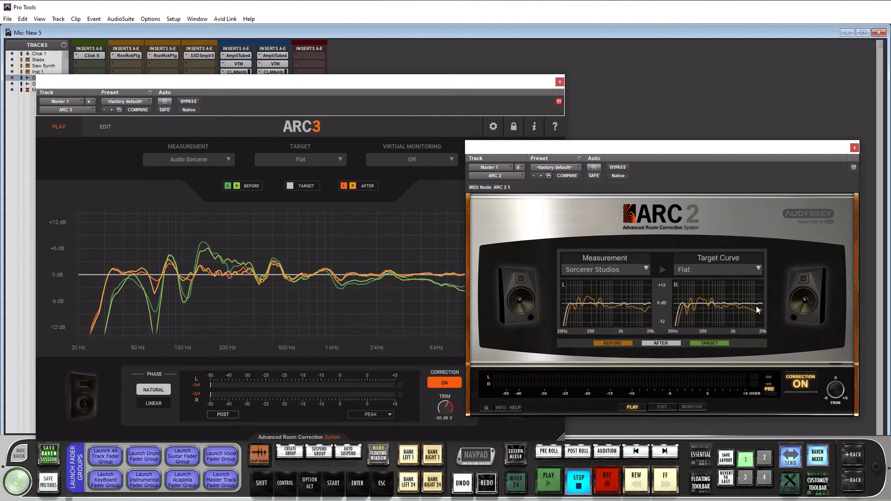
mouse_move(661, 411)
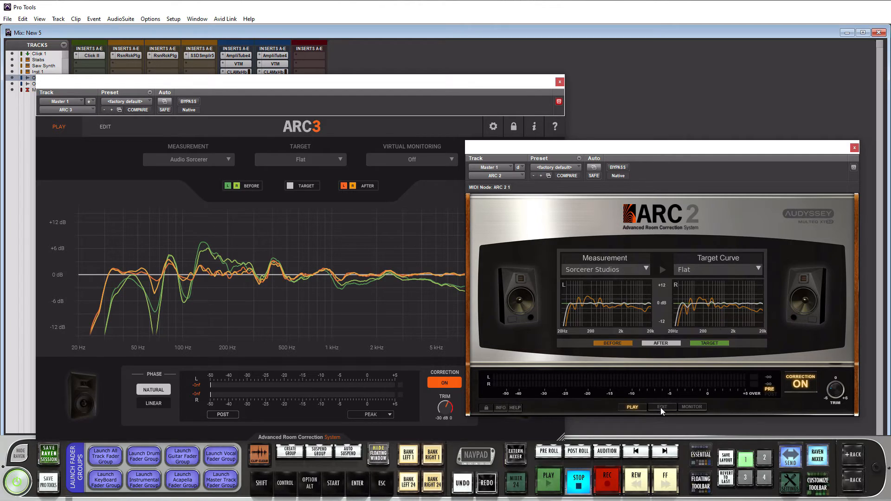
click(662, 407)
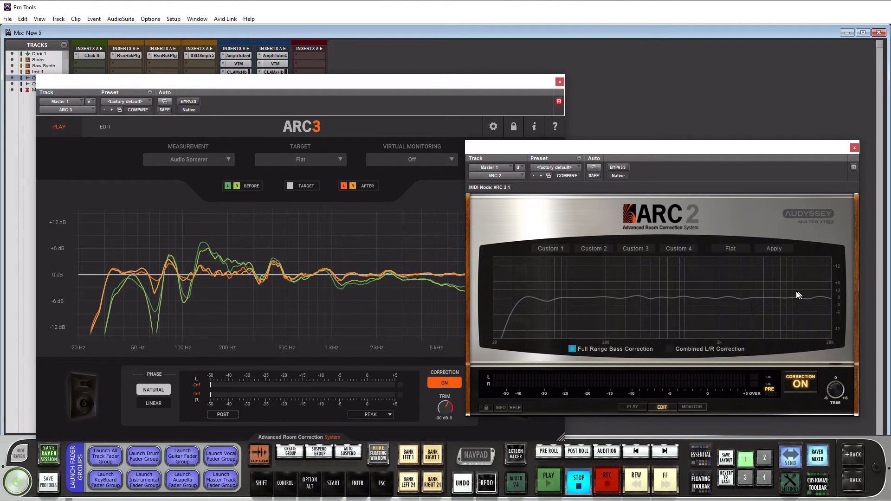
mouse_move(862, 315)
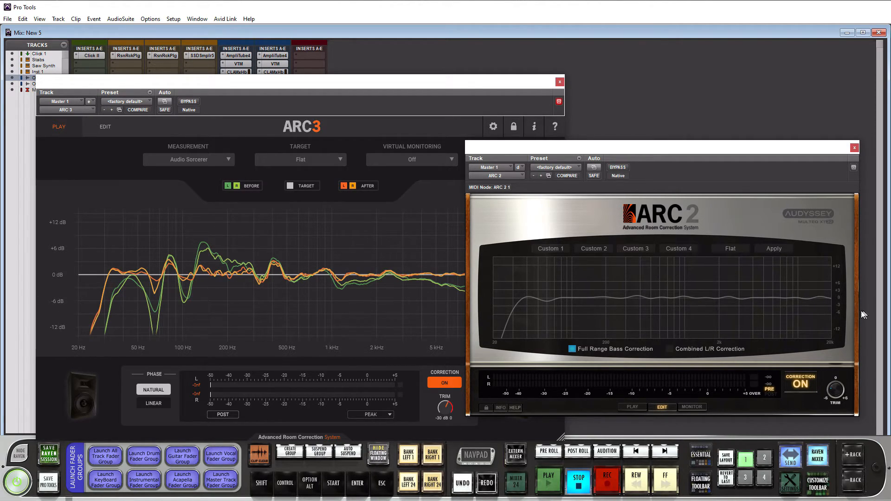
click(691, 406)
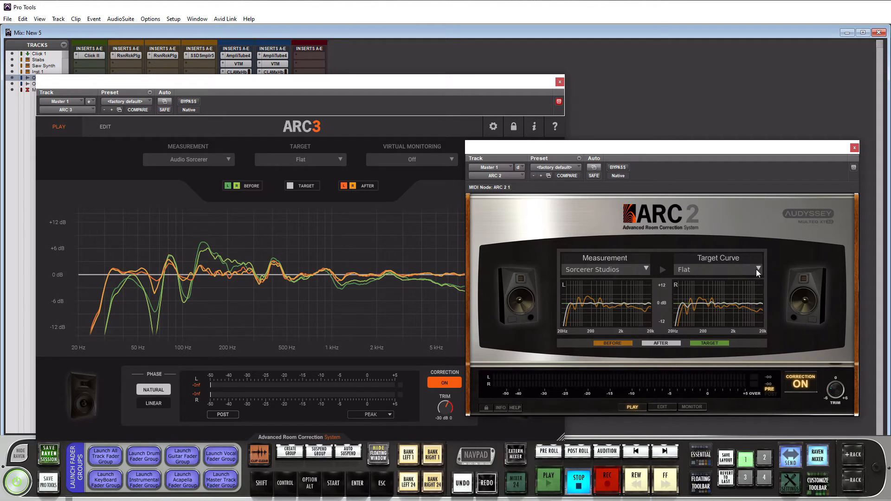
- Check the ARC 2 target curves, keep Flat, and close the ARC 2 window
click(758, 269)
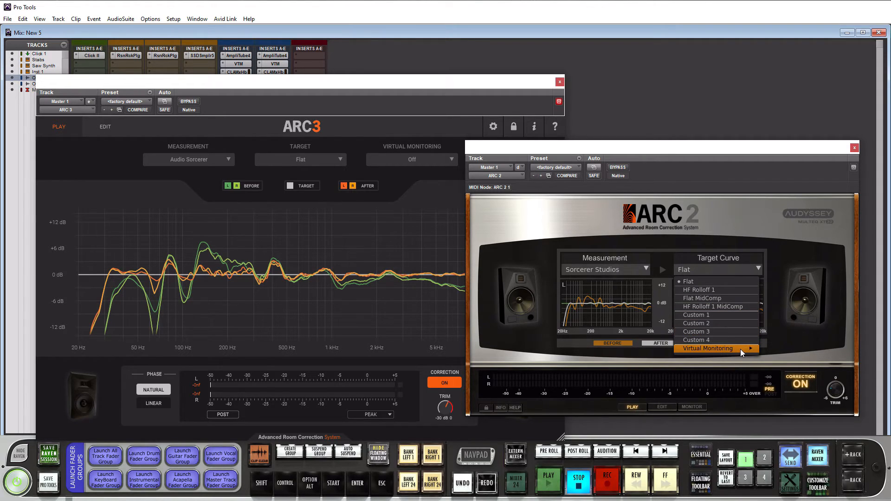
click(688, 281)
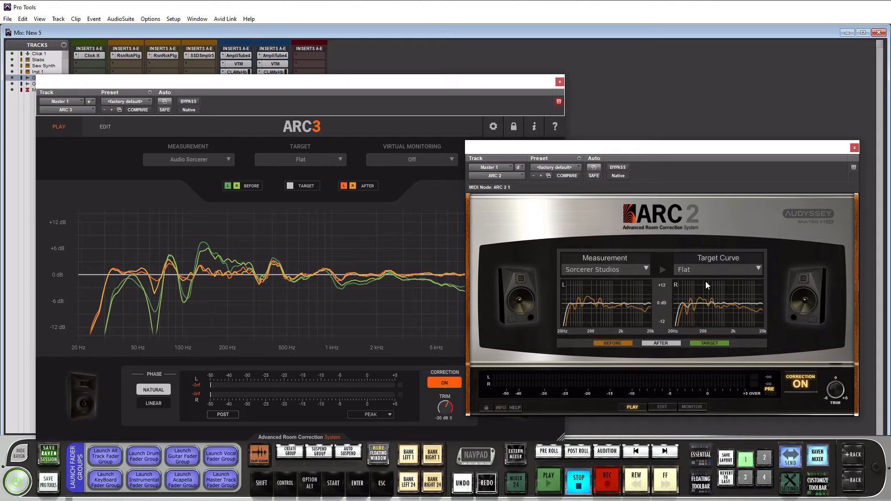
mouse_move(677, 242)
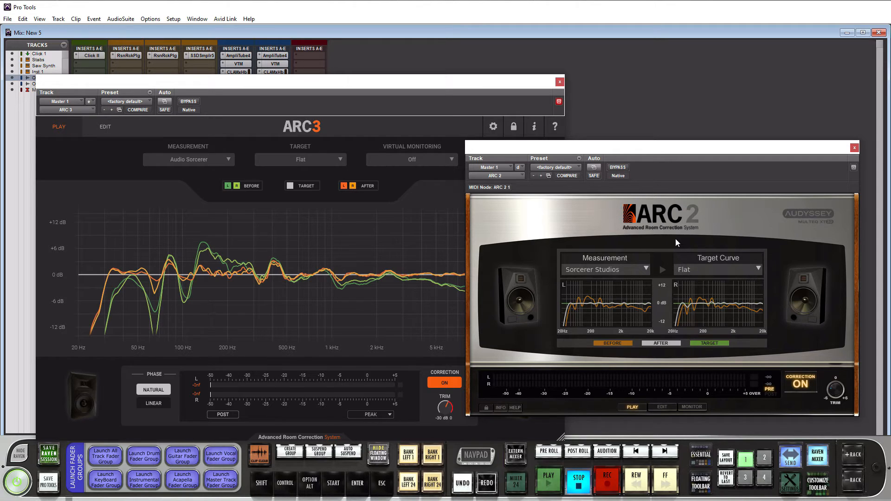
mouse_move(670, 302)
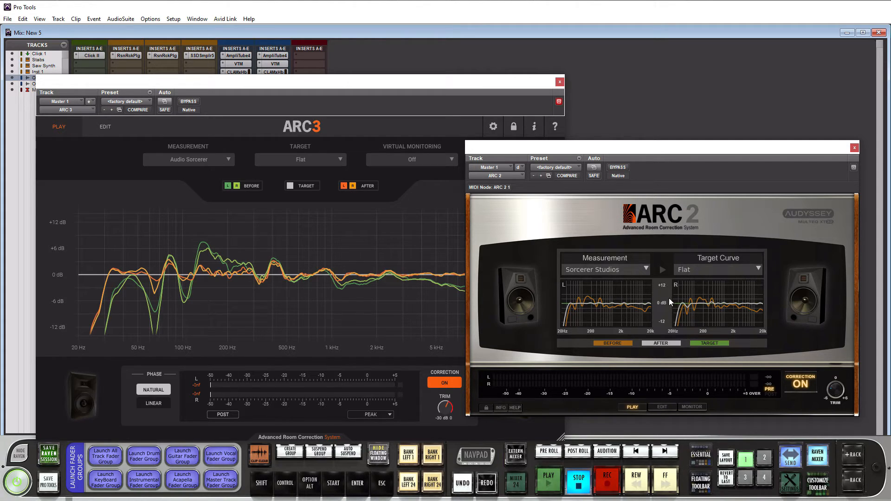
mouse_move(416, 255)
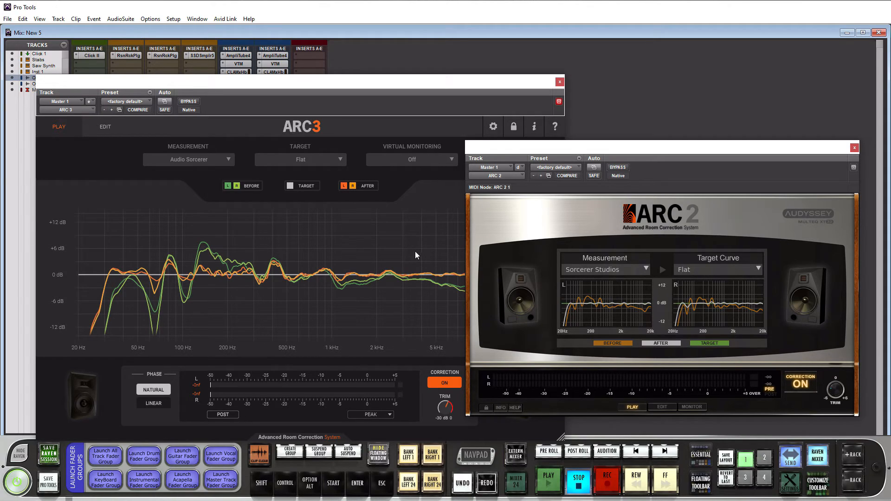
mouse_move(397, 265)
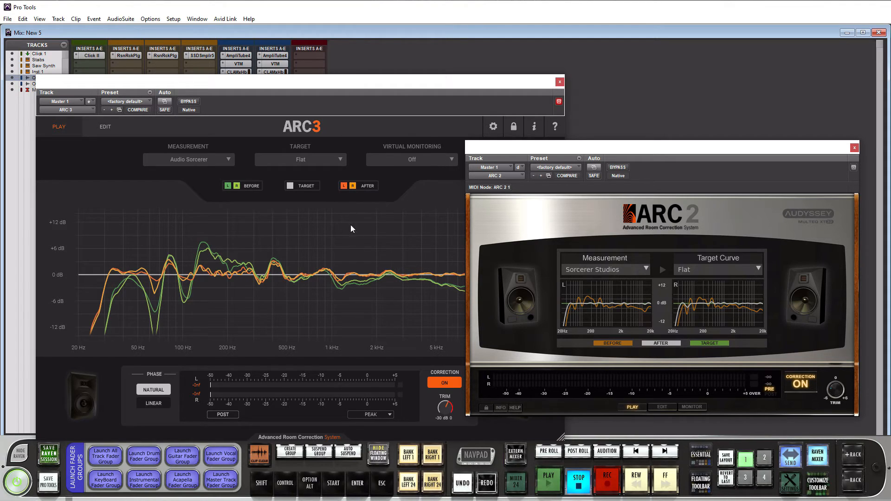
mouse_move(618, 212)
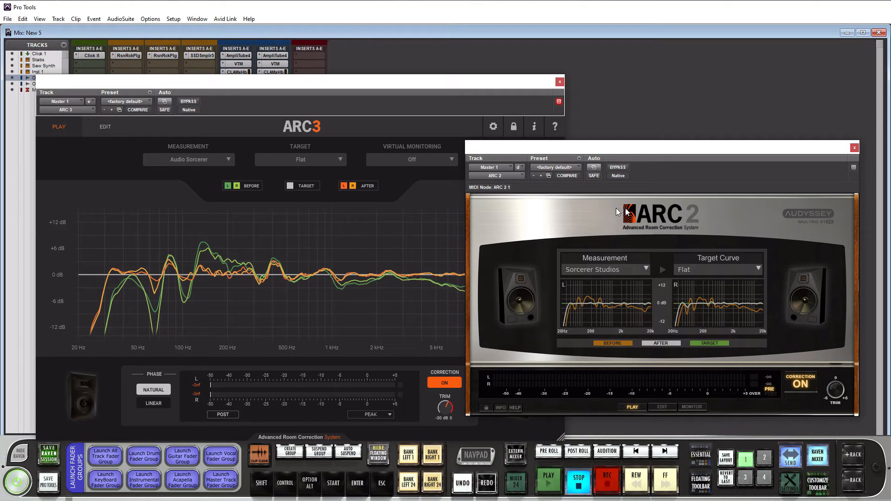
mouse_move(317, 236)
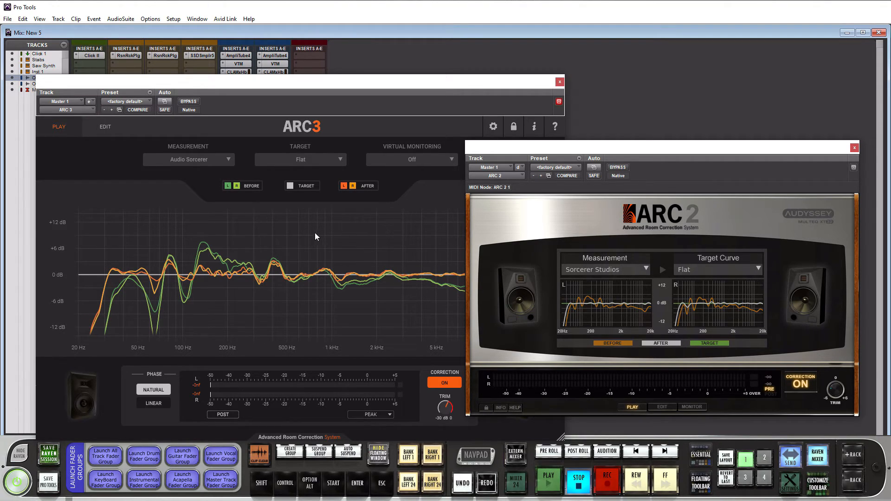
click(855, 147)
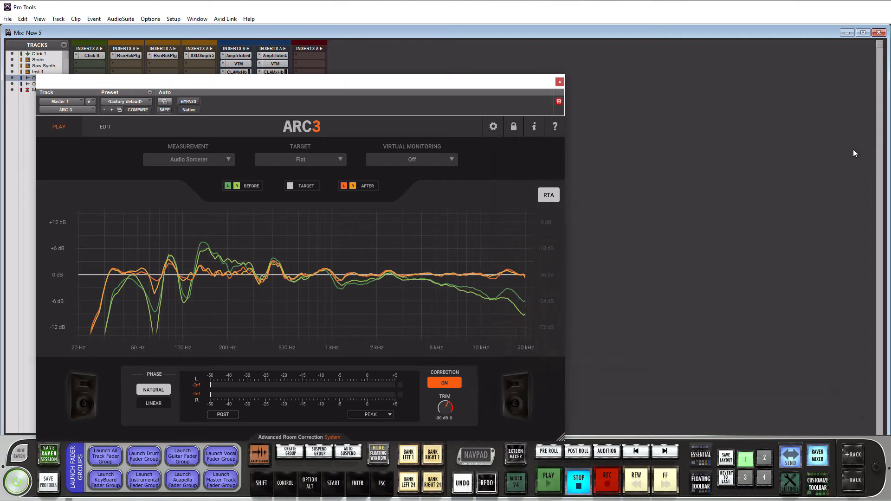